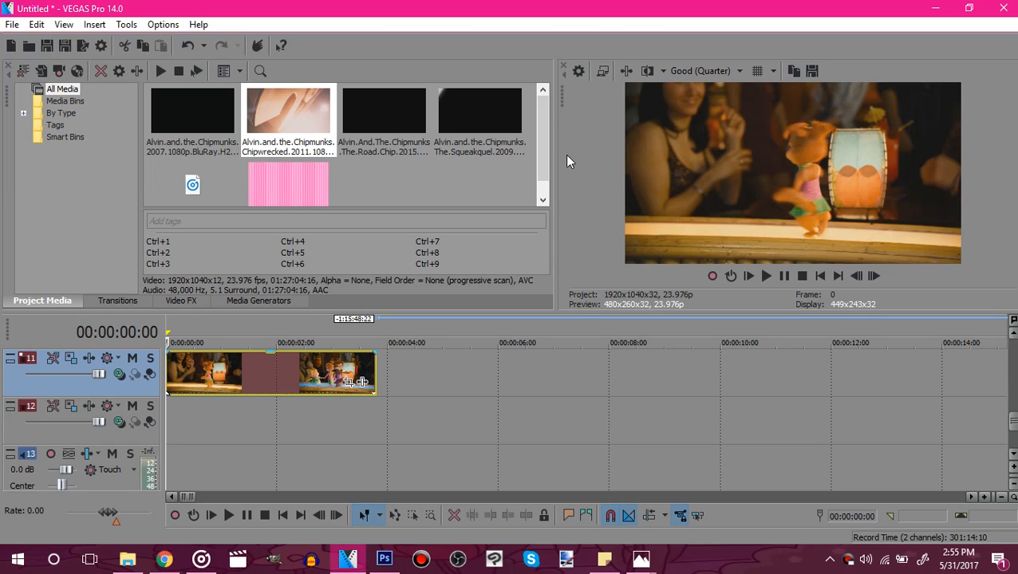
mouse_move(131, 444)
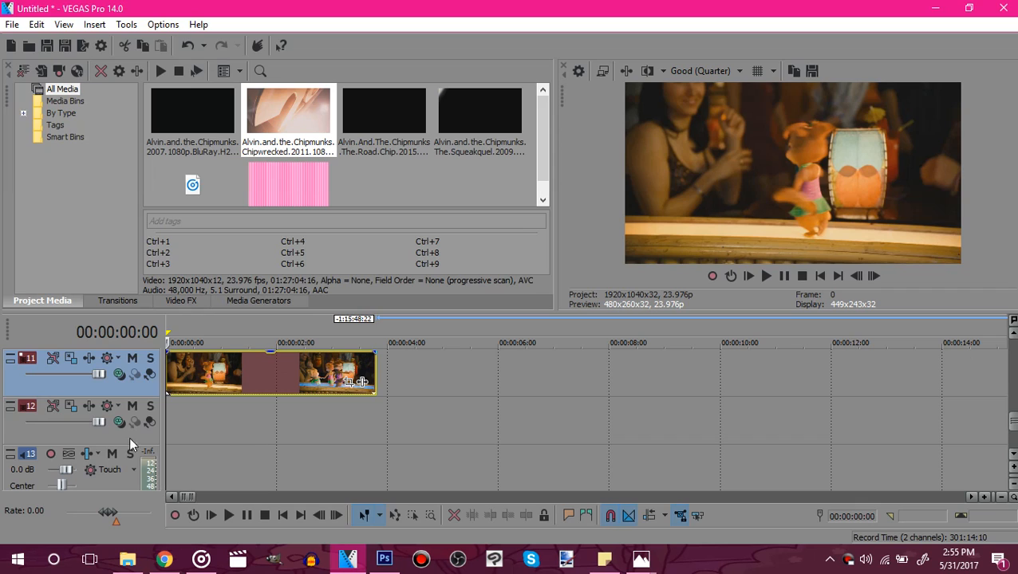
mouse_move(118, 447)
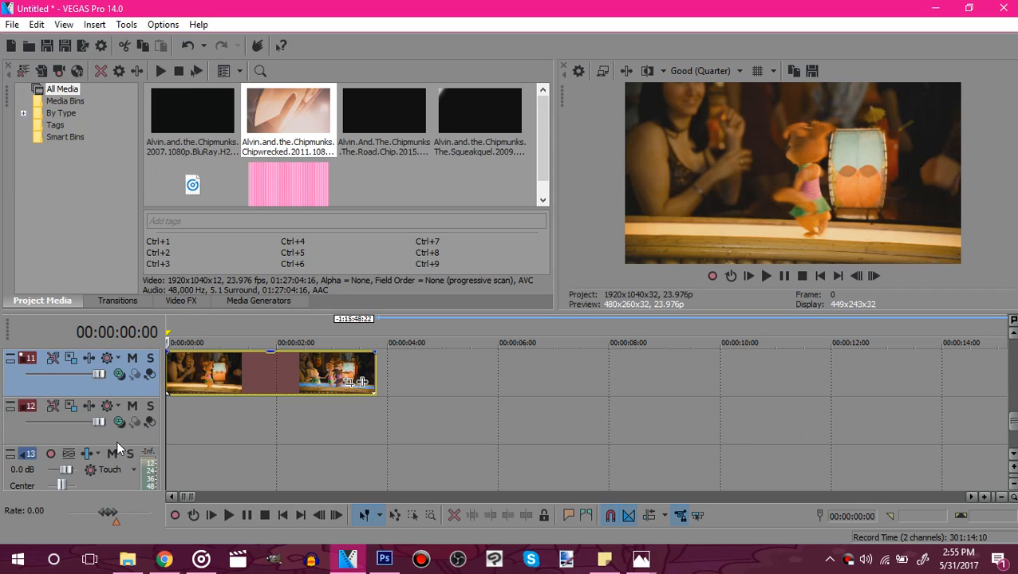
mouse_move(173, 360)
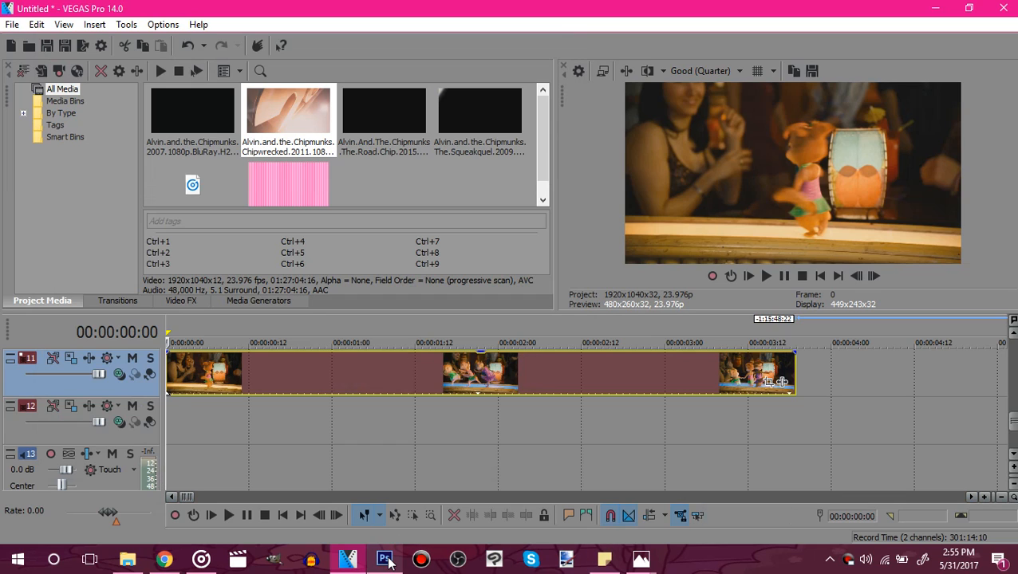
mouse_move(386, 559)
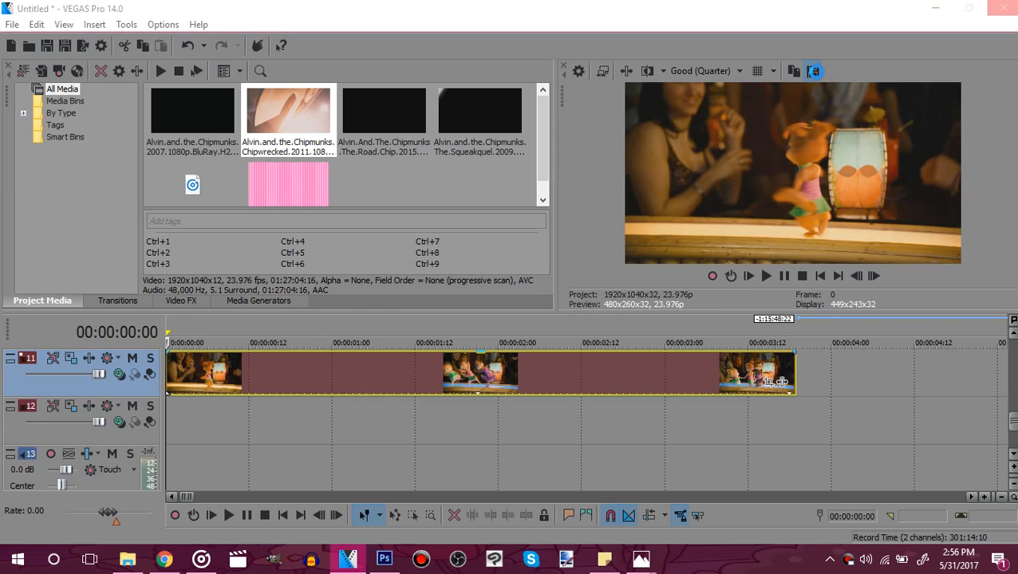
Step: Start a snapshot save of the preview frame and browse to Libraries > Pictures
left_click(813, 70)
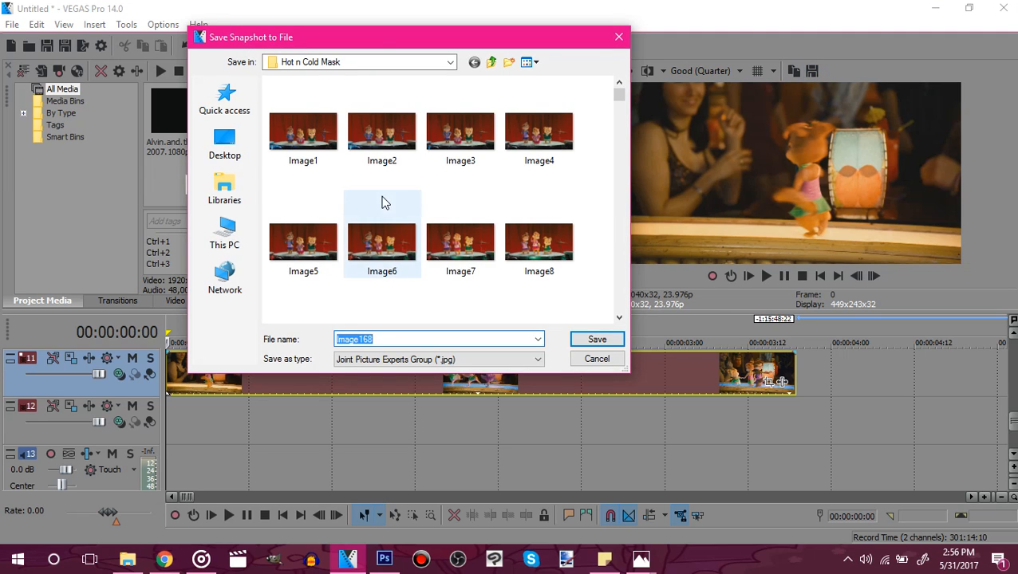
left_click(223, 188)
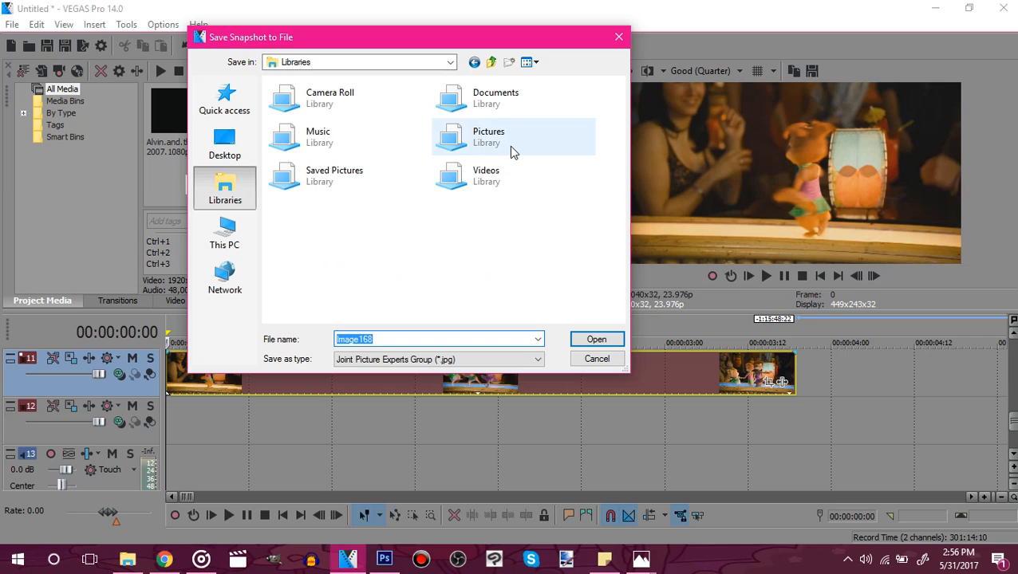
left_click(488, 138)
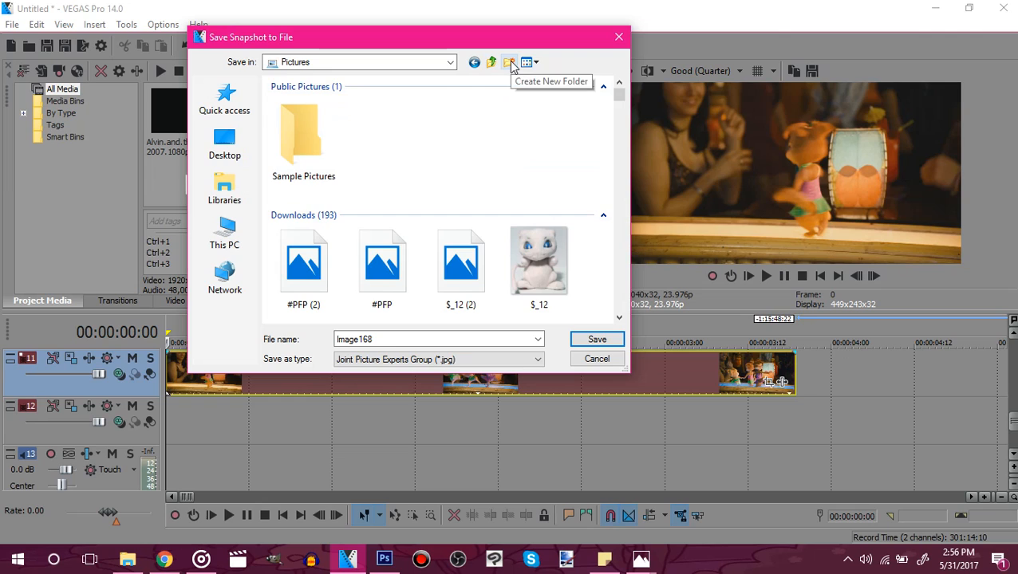
mouse_move(509, 274)
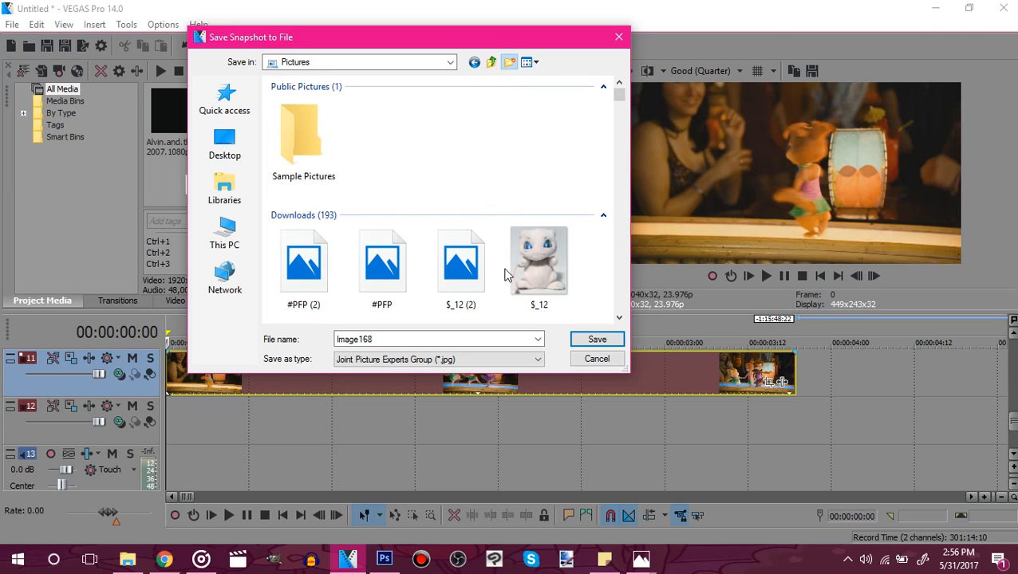
mouse_move(390, 333)
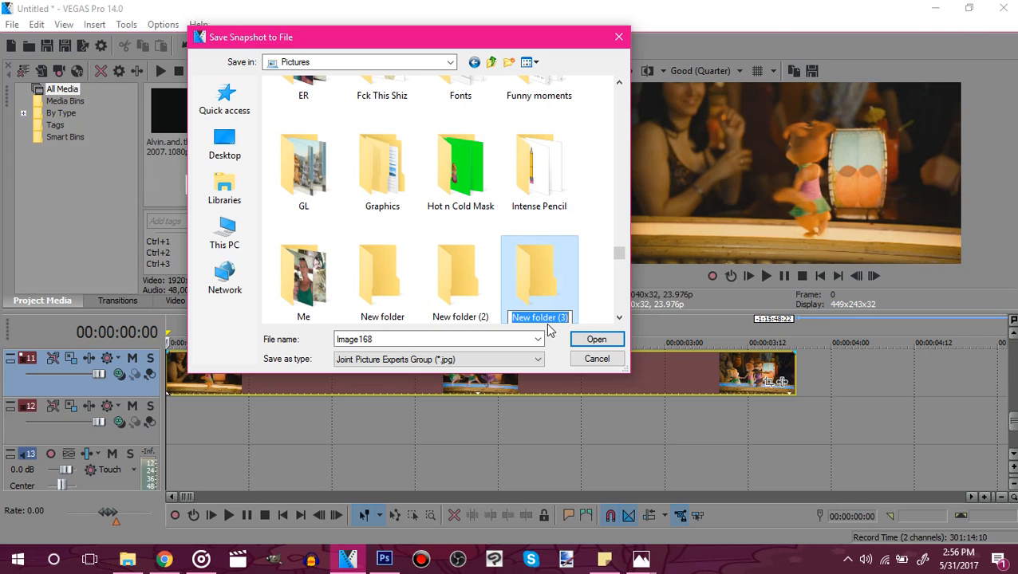
Step: Create a new folder named Conga Mask in Pictures and make it the save location
type("Conga Mask")
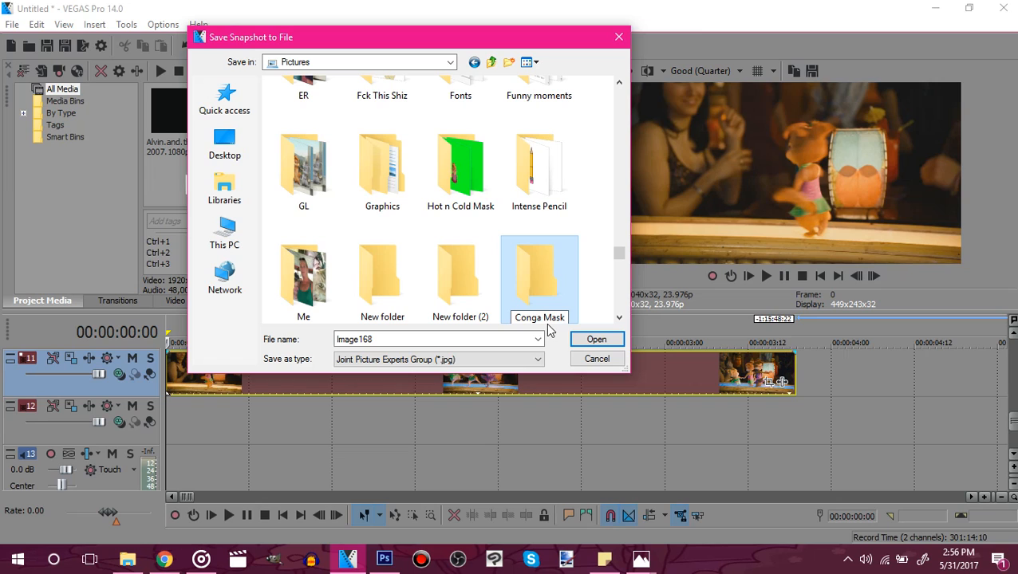
mouse_move(542, 287)
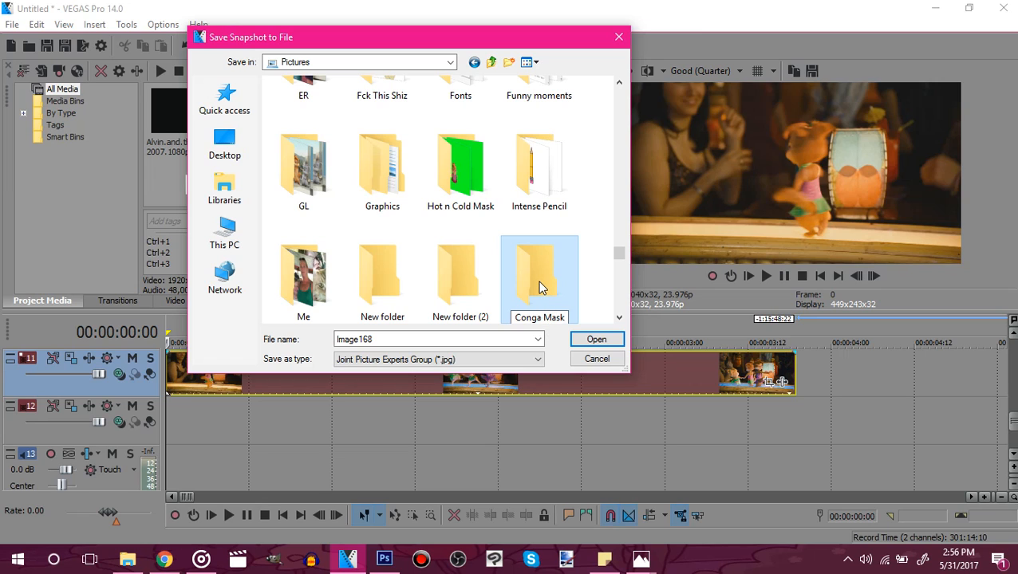
scroll("up", 3)
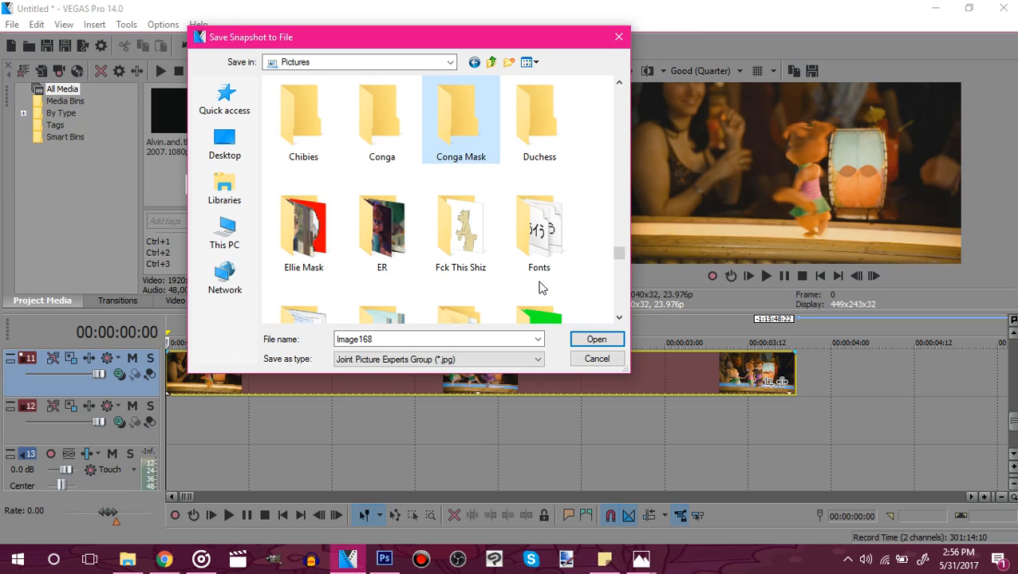
double_click(460, 115)
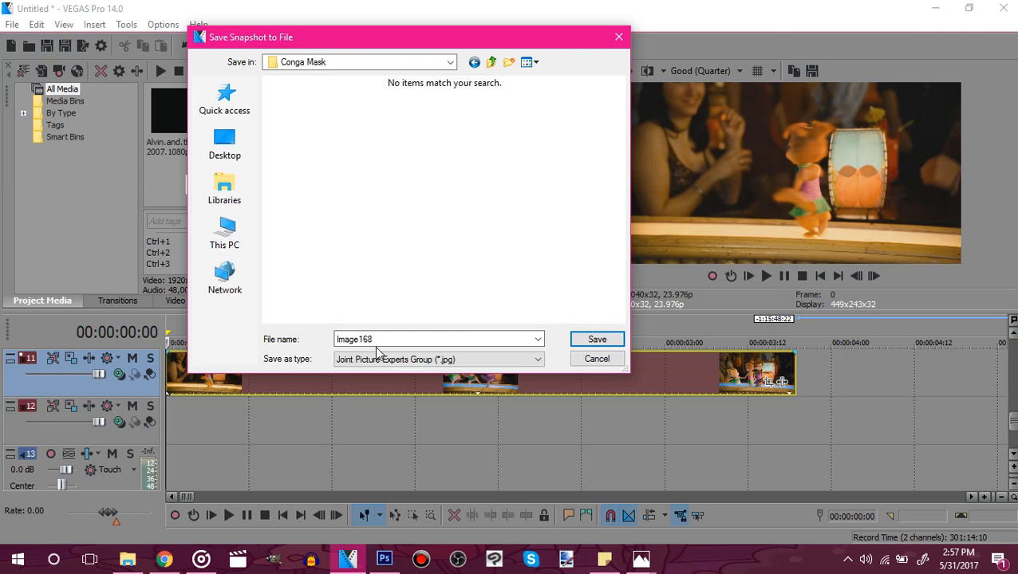
Step: Save the snapshot, then step forward and save the following frames as Image1–Image4 JPEGs
left_click(437, 338)
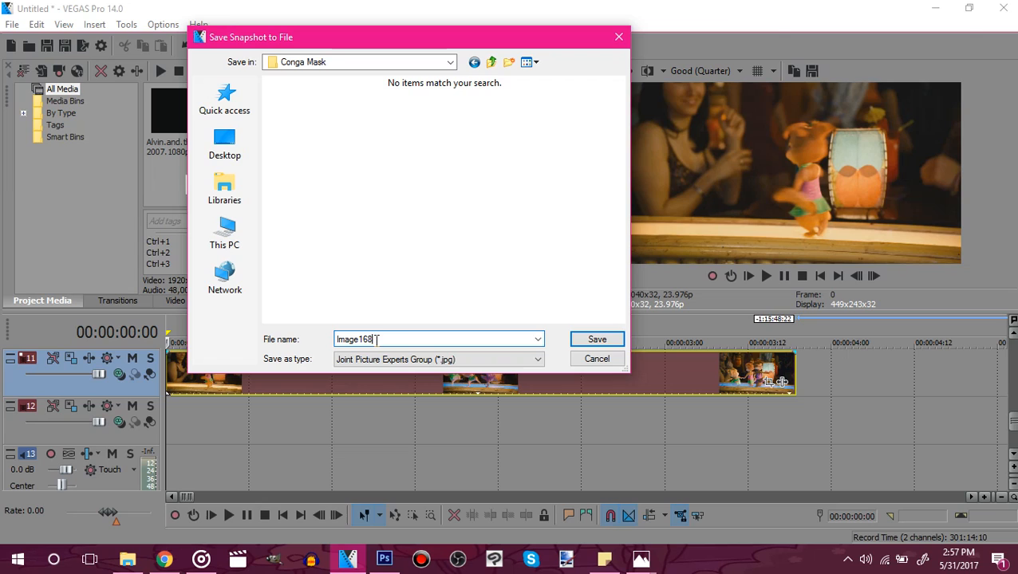
key("Backspace")
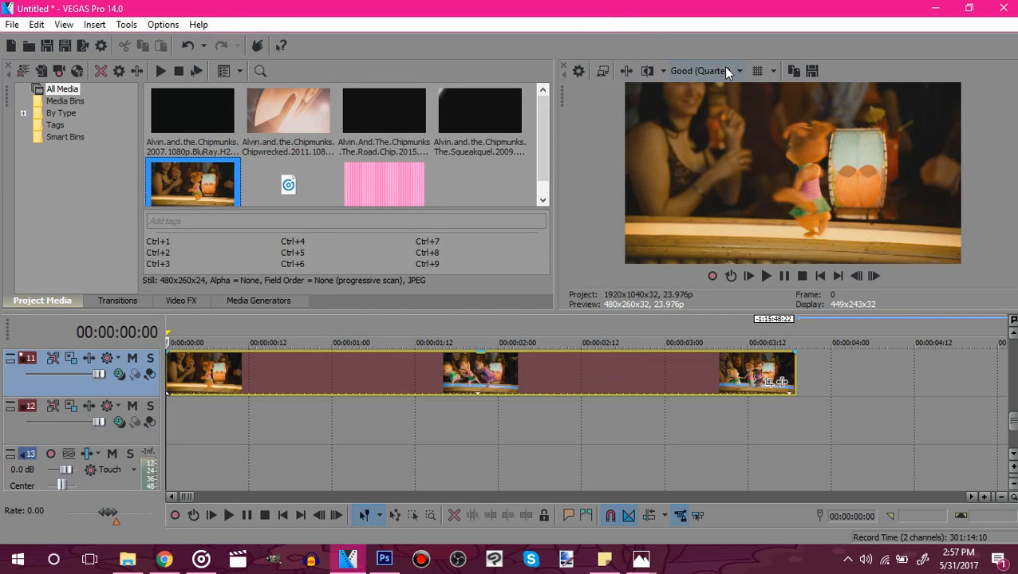
left_click(875, 274)
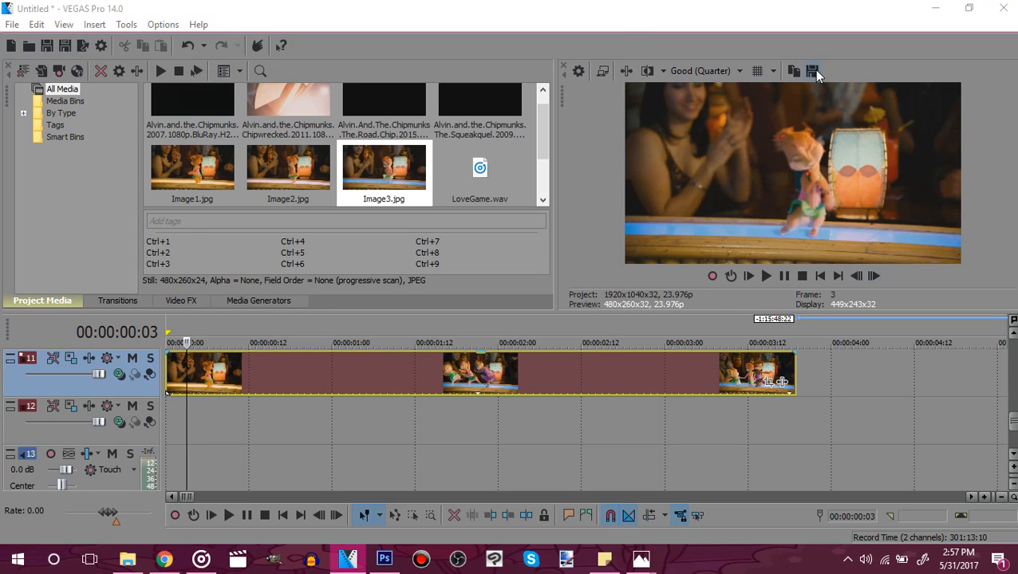
left_click(478, 168)
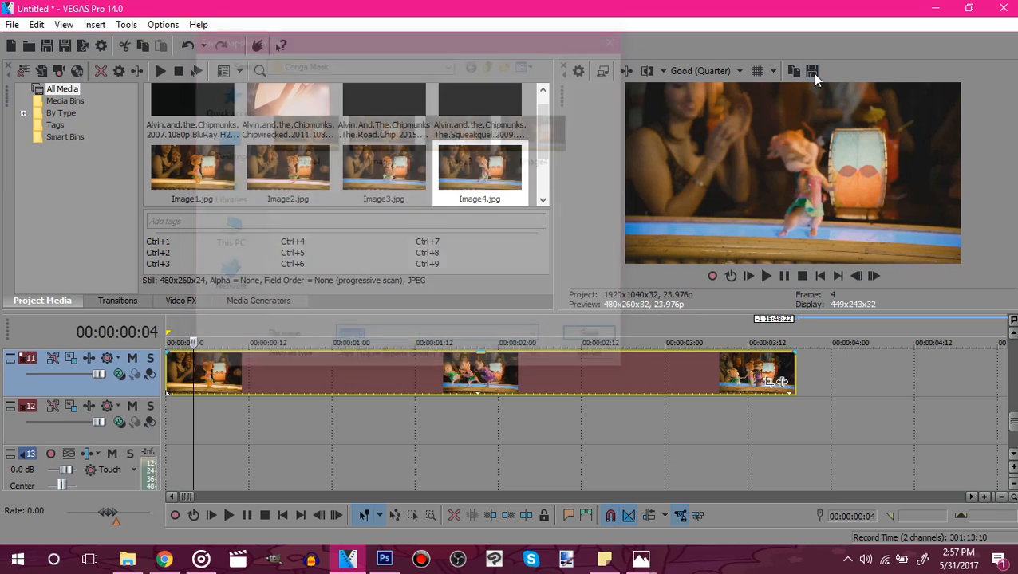
scroll("down", 3)
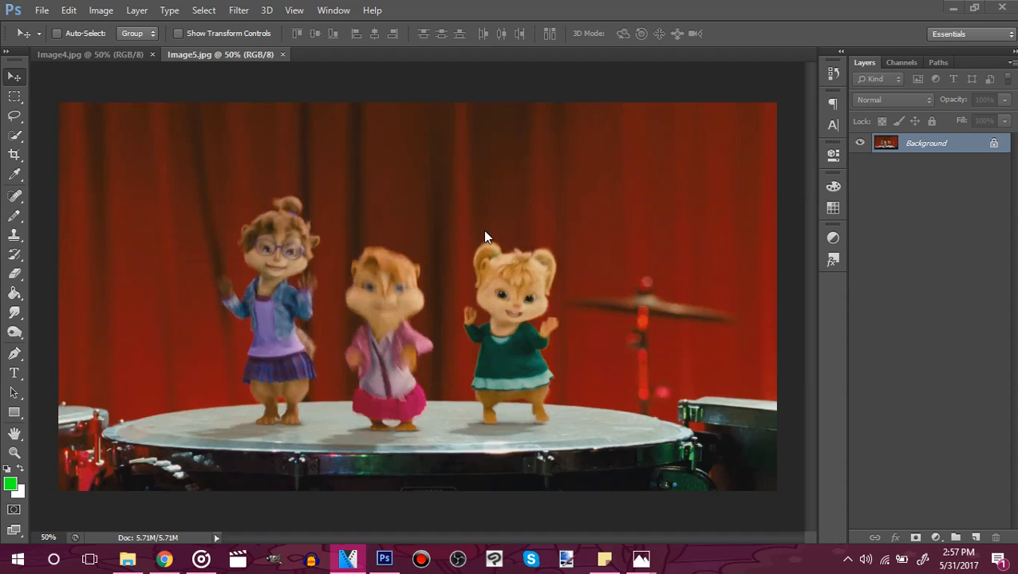
mouse_move(509, 297)
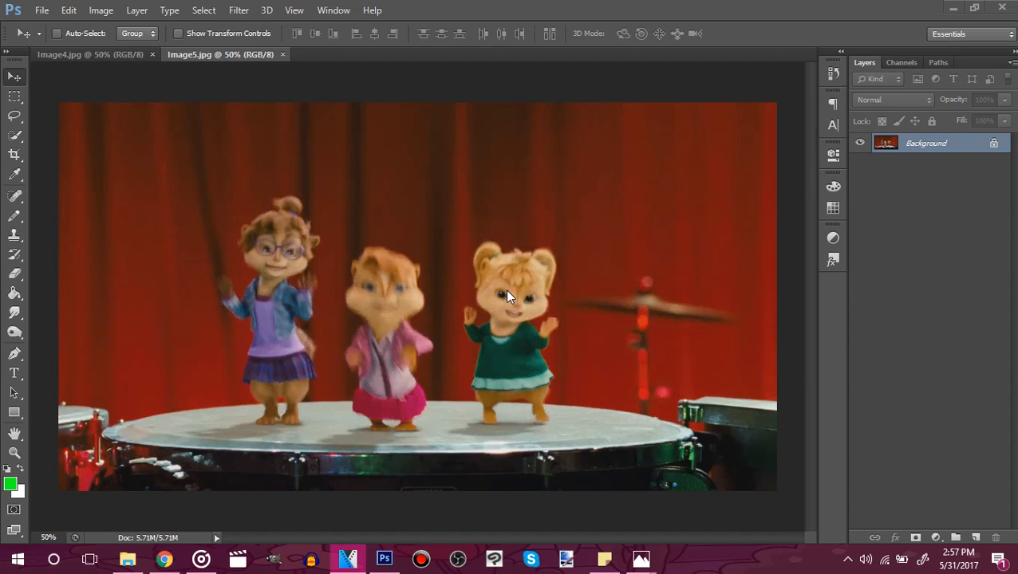
mouse_move(21, 459)
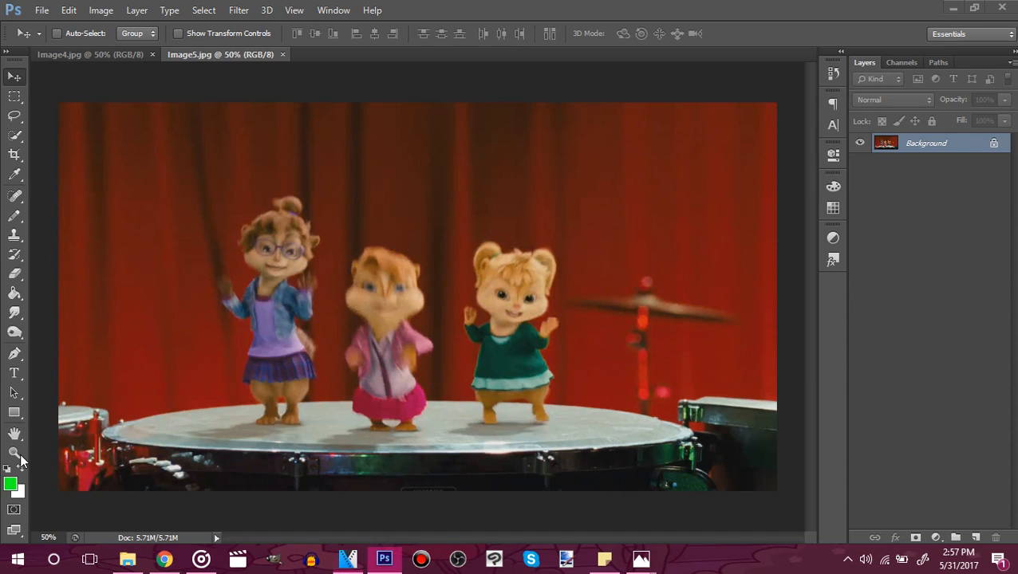
Step: Zoom into Image5's chipmunks and choose the Quick Selection tool
left_click(14, 453)
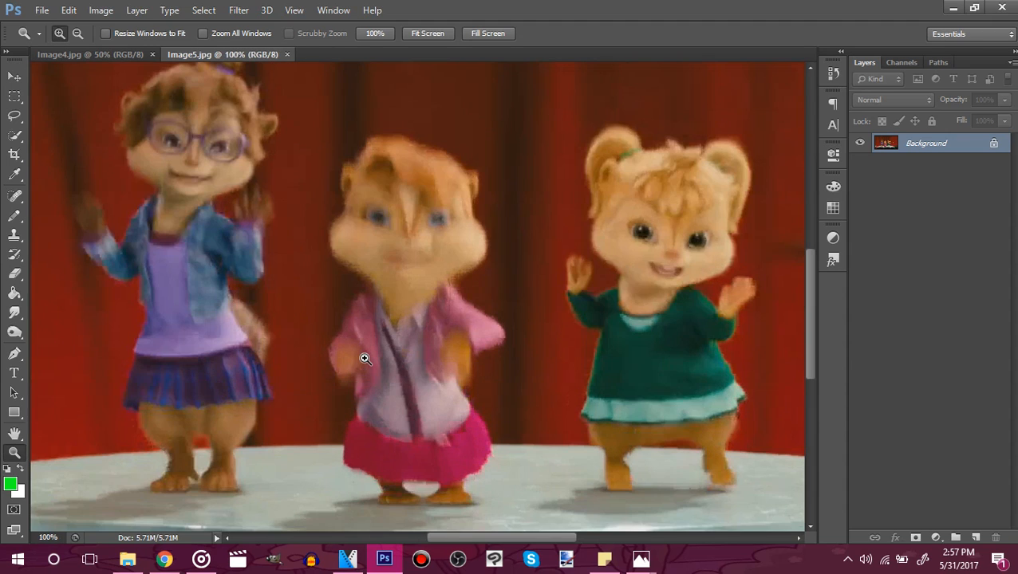
mouse_move(14, 137)
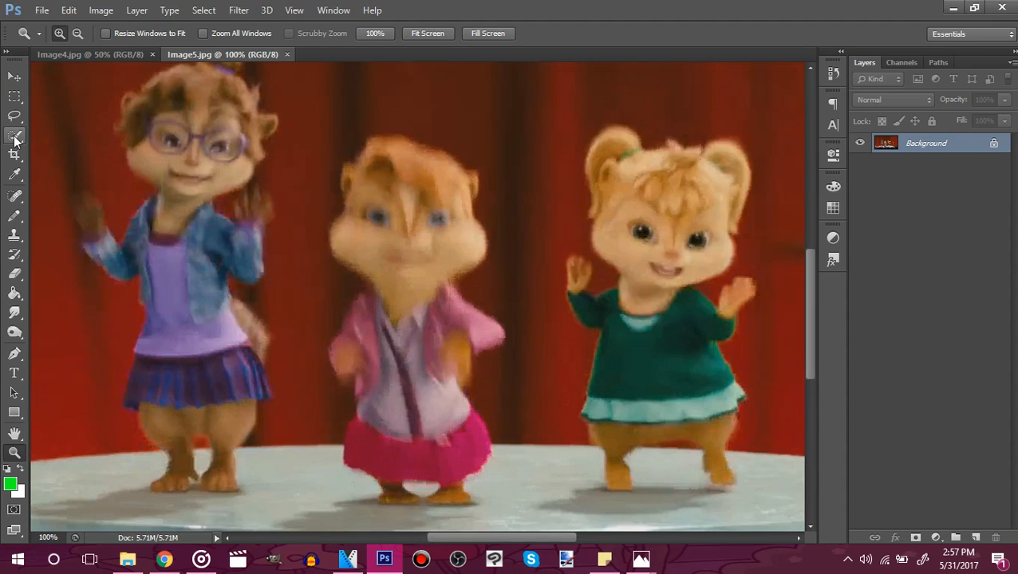
mouse_move(15, 137)
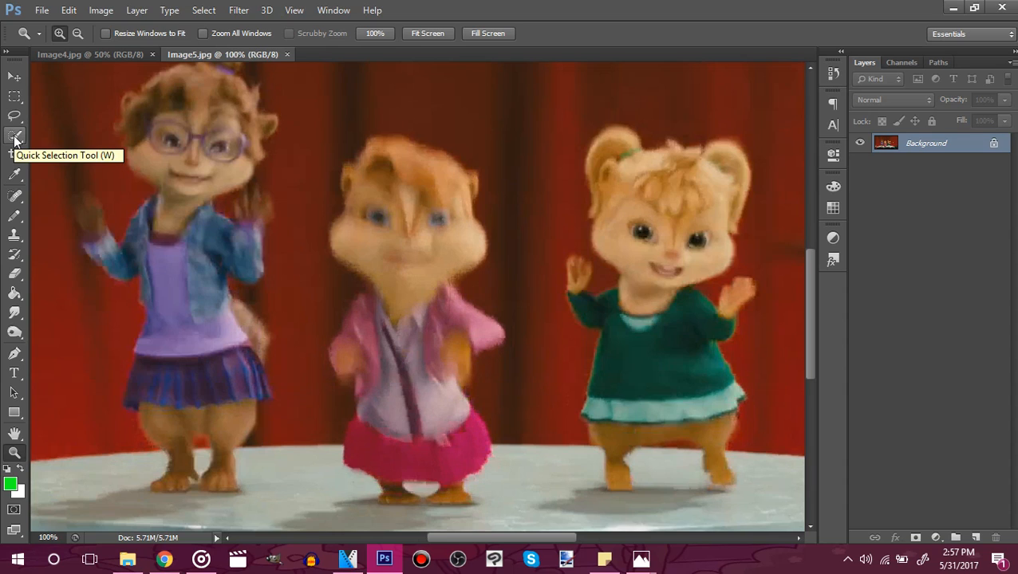
mouse_move(14, 118)
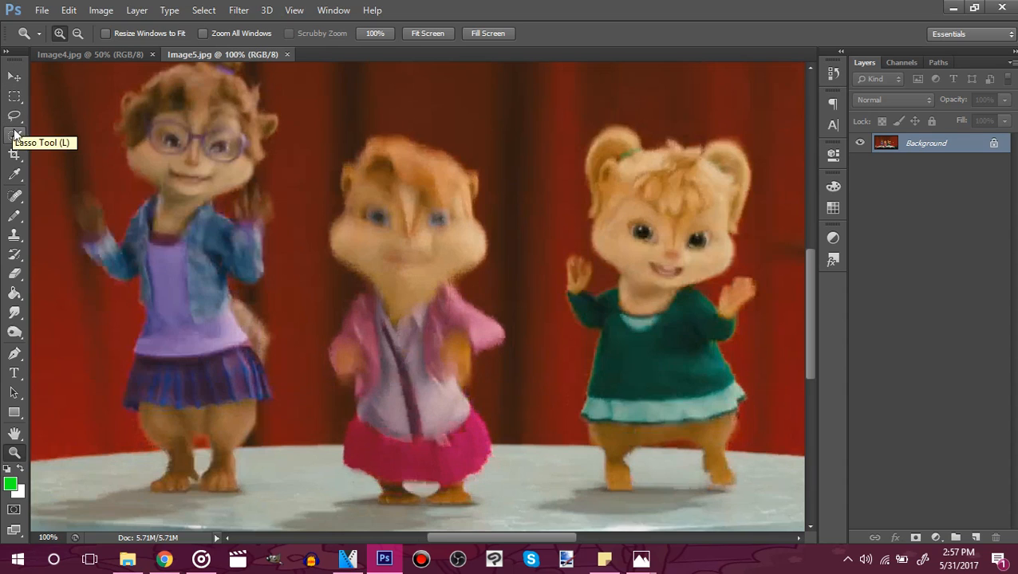
right_click(15, 132)
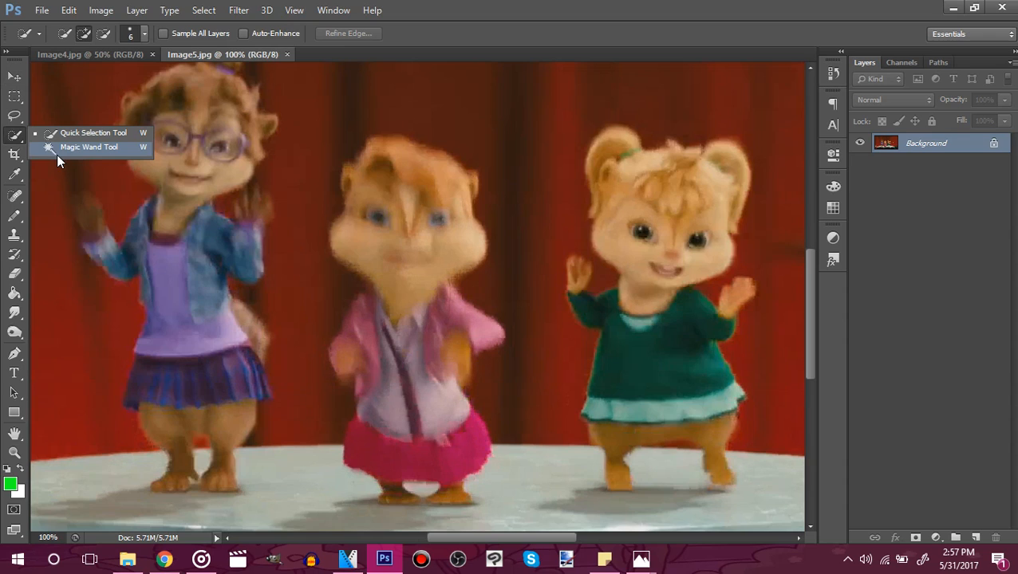
mouse_move(56, 134)
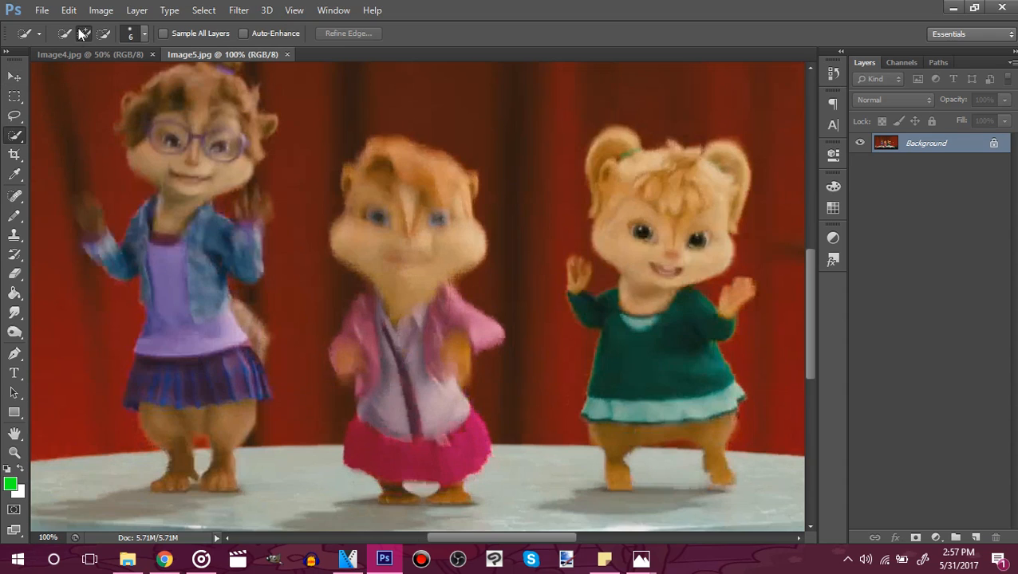
mouse_move(83, 34)
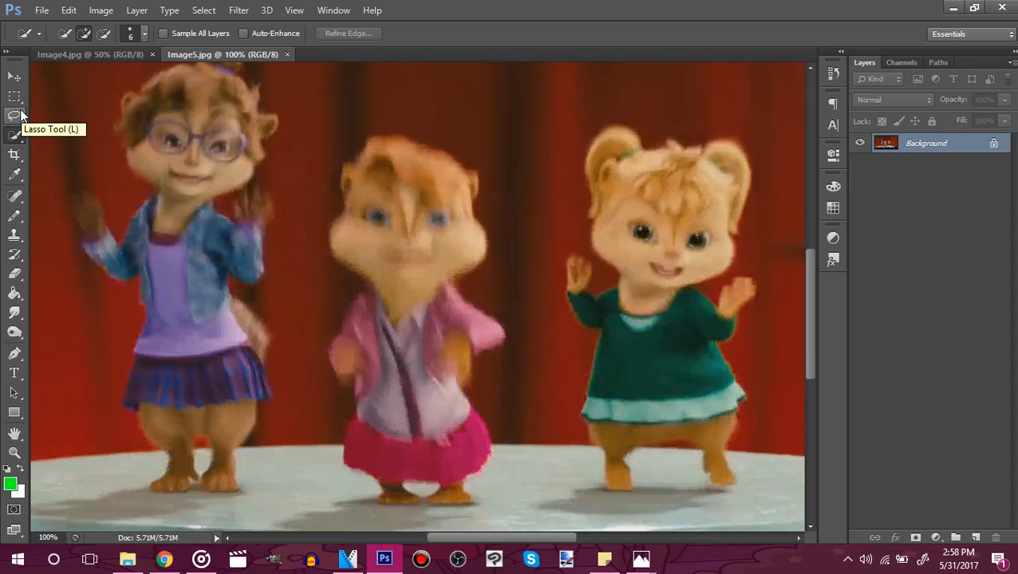
mouse_move(15, 116)
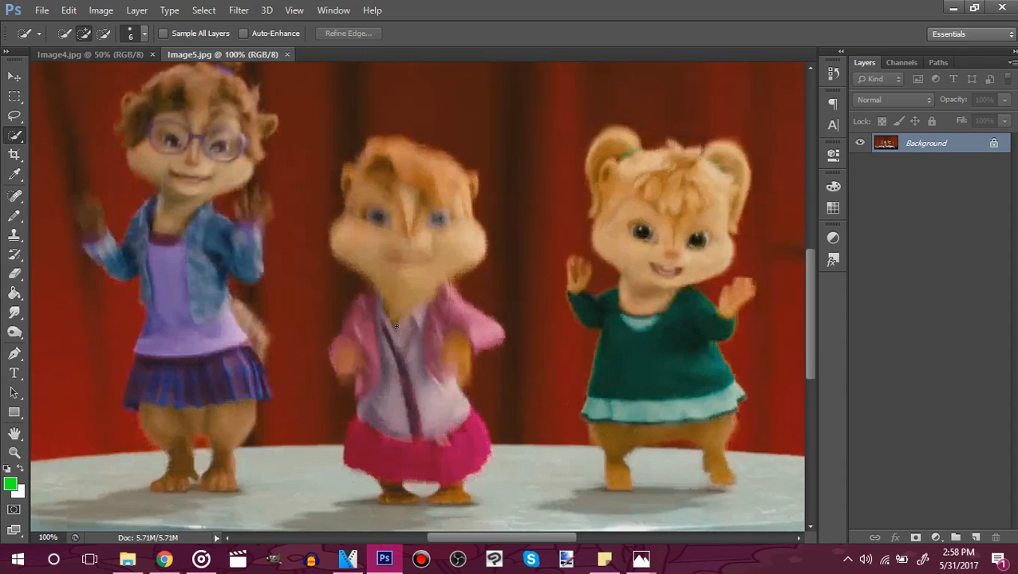
mouse_move(377, 295)
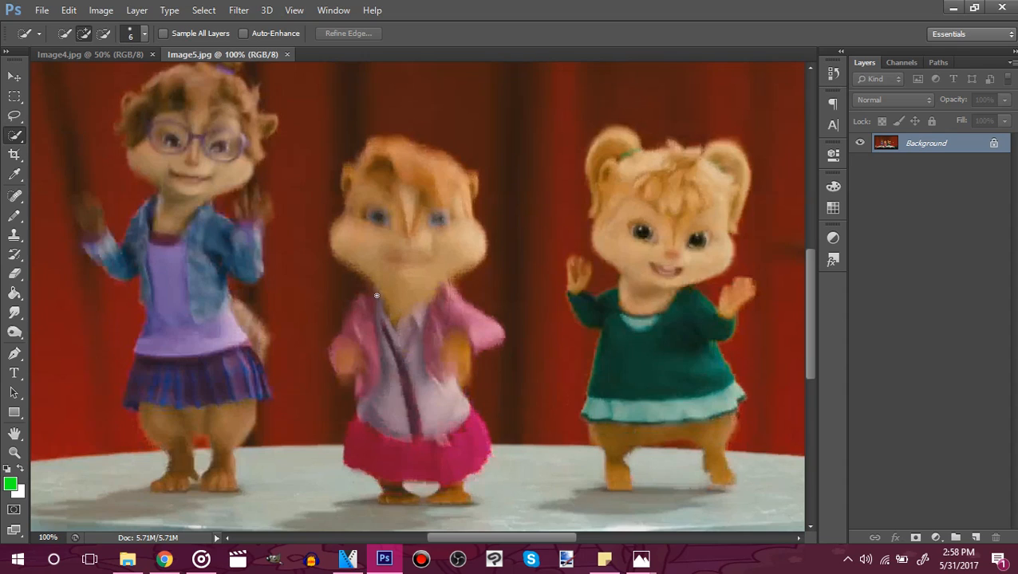
mouse_move(349, 254)
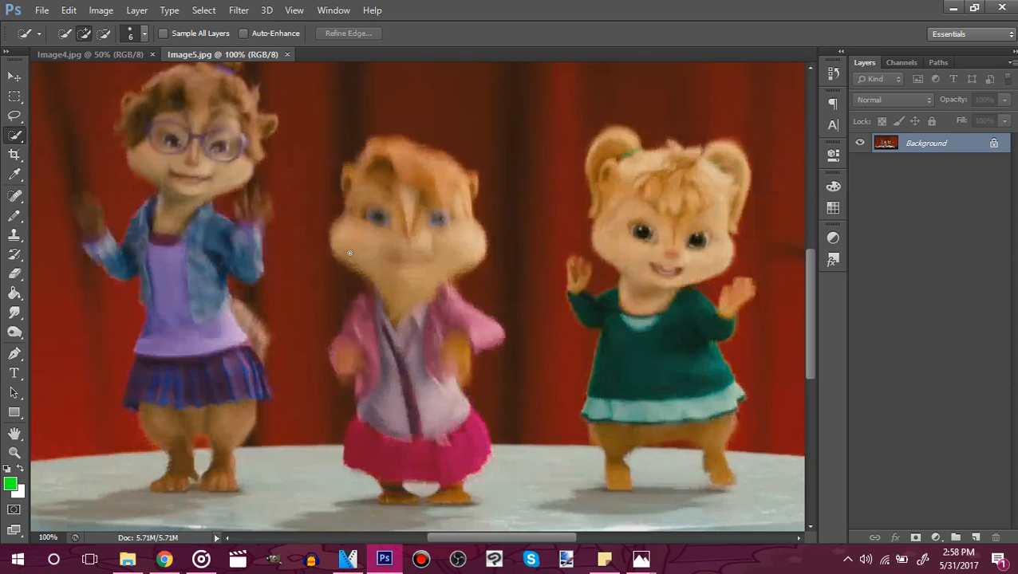
Step: Select the middle pink-outfit chipmunk from head to feet and copy her
left_click_drag(350, 254, 375, 291)
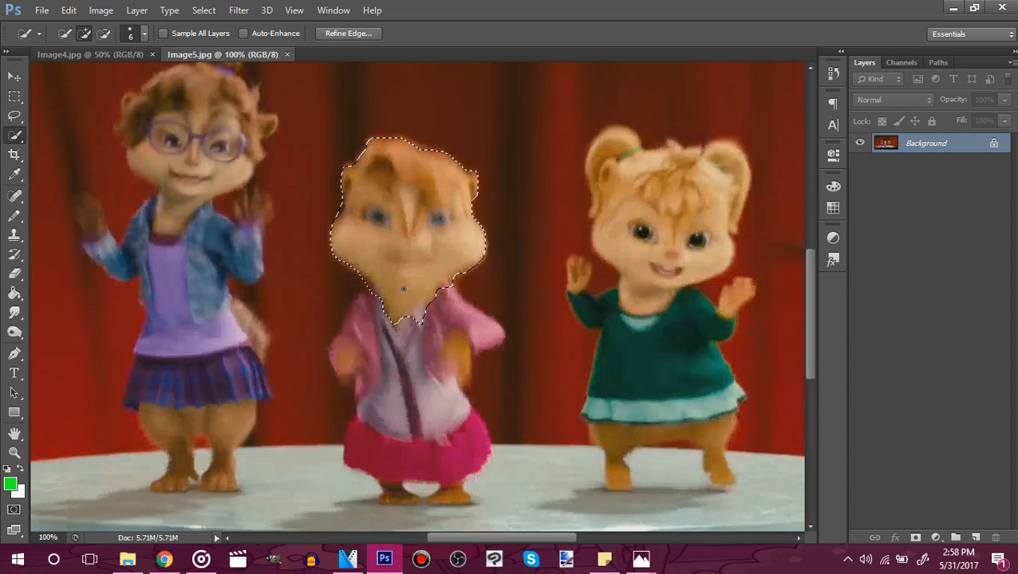
left_click(415, 461)
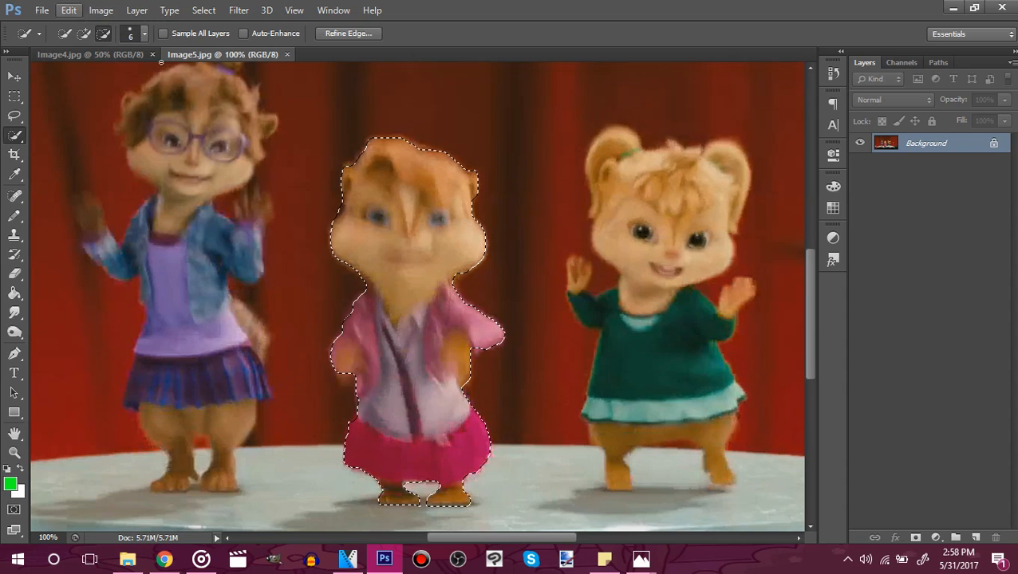
left_click(69, 10)
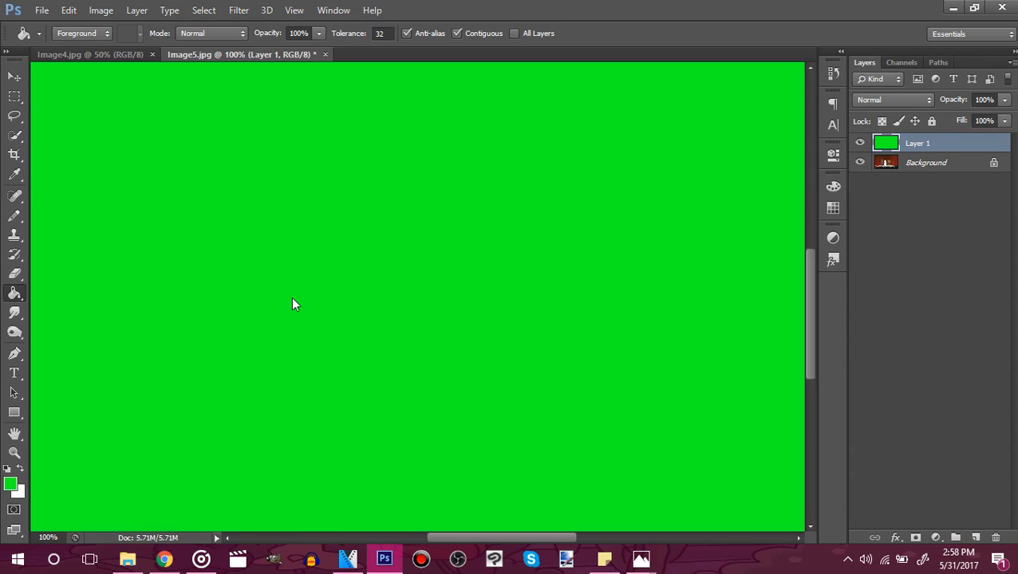
mouse_move(137, 10)
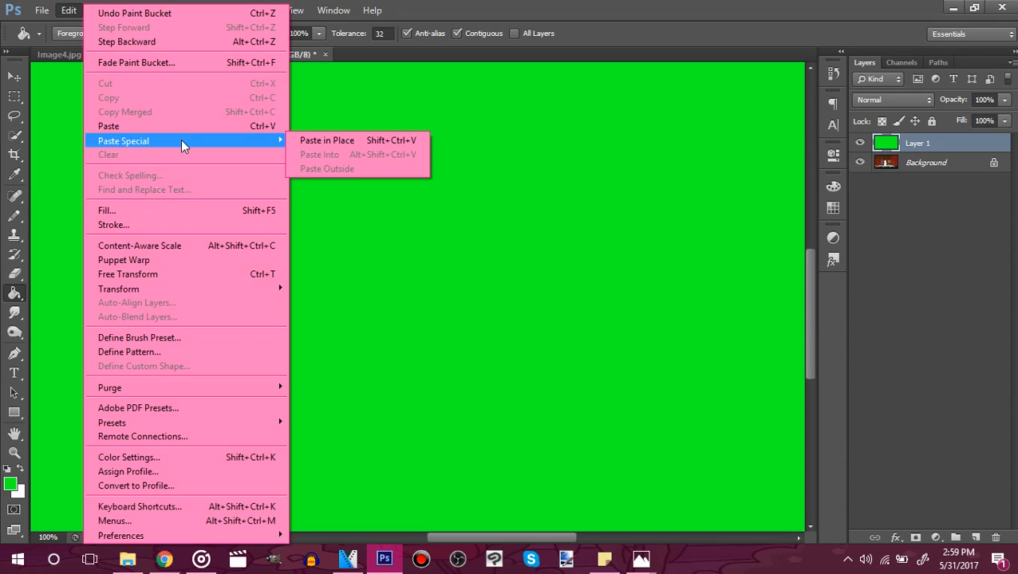
mouse_move(184, 147)
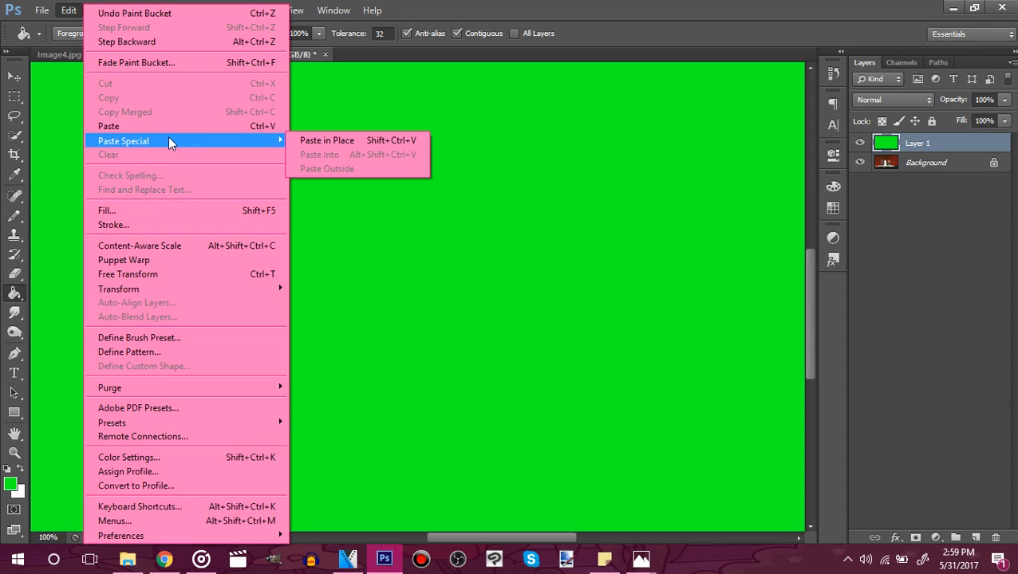
Step: Paste the chipmunk in place as Layer 2 and hide green Layer 1 to check alignment
left_click(326, 141)
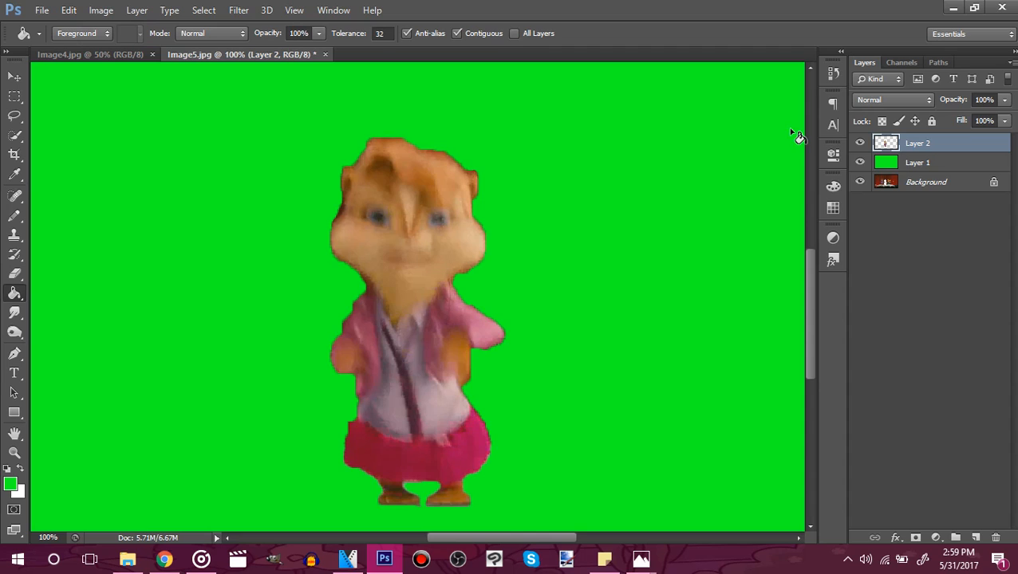
left_click(860, 163)
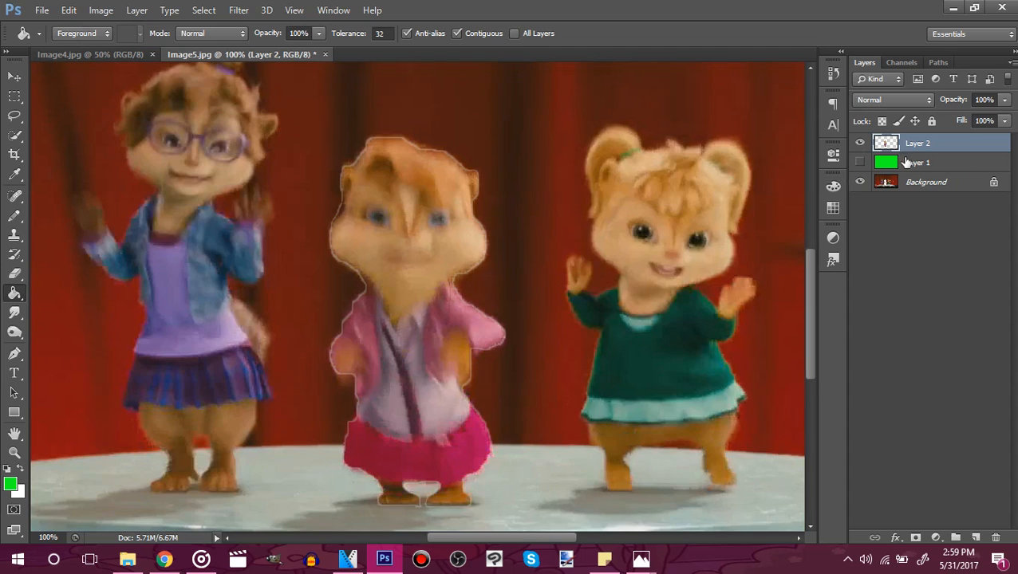
left_click(917, 163)
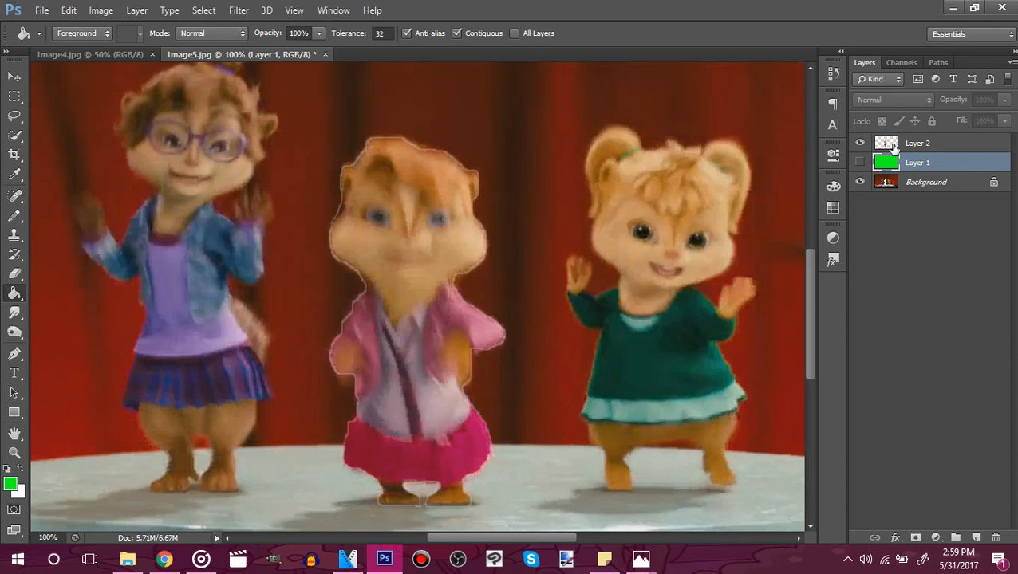
left_click(918, 144)
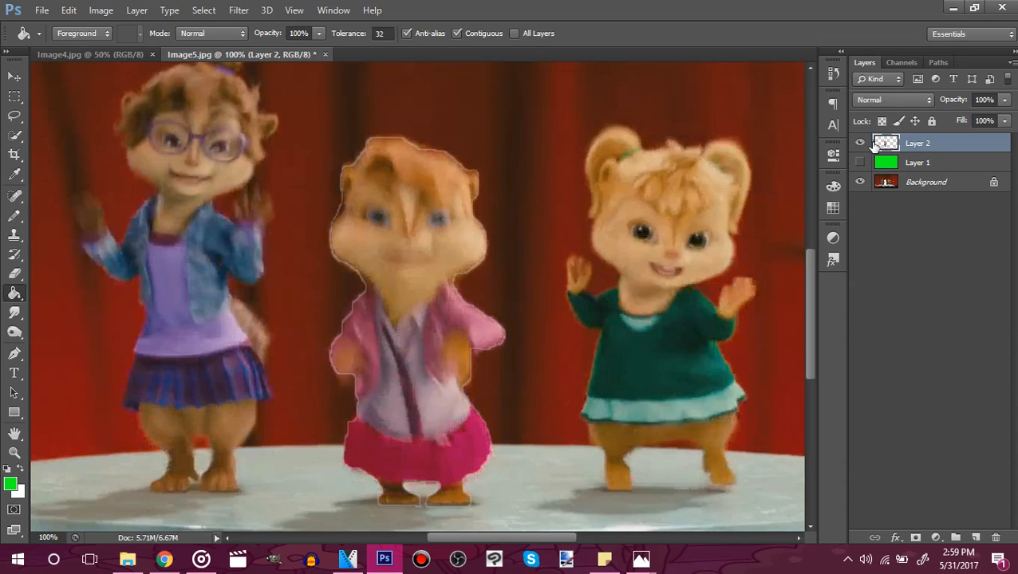
mouse_move(900, 134)
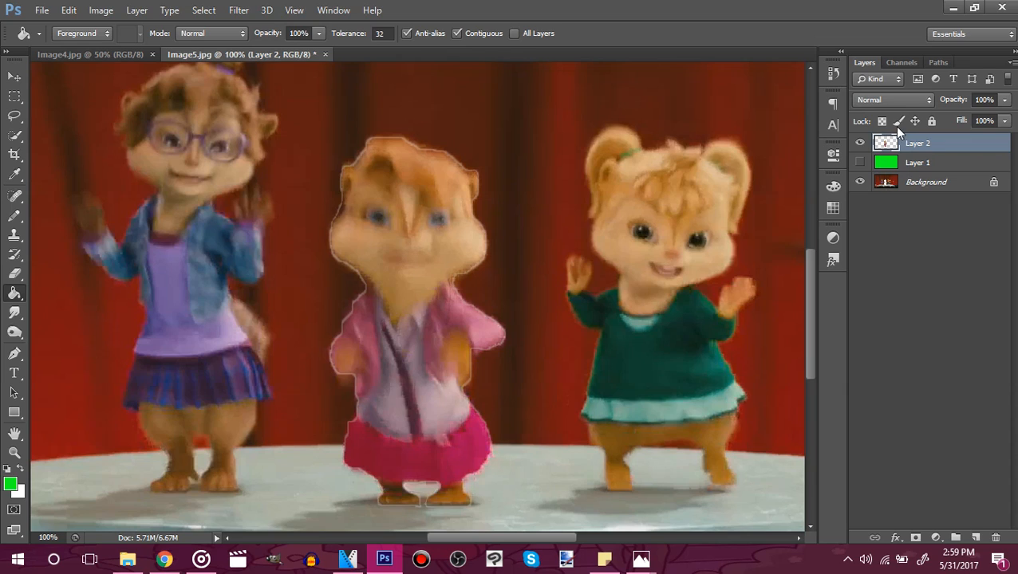
mouse_move(916, 148)
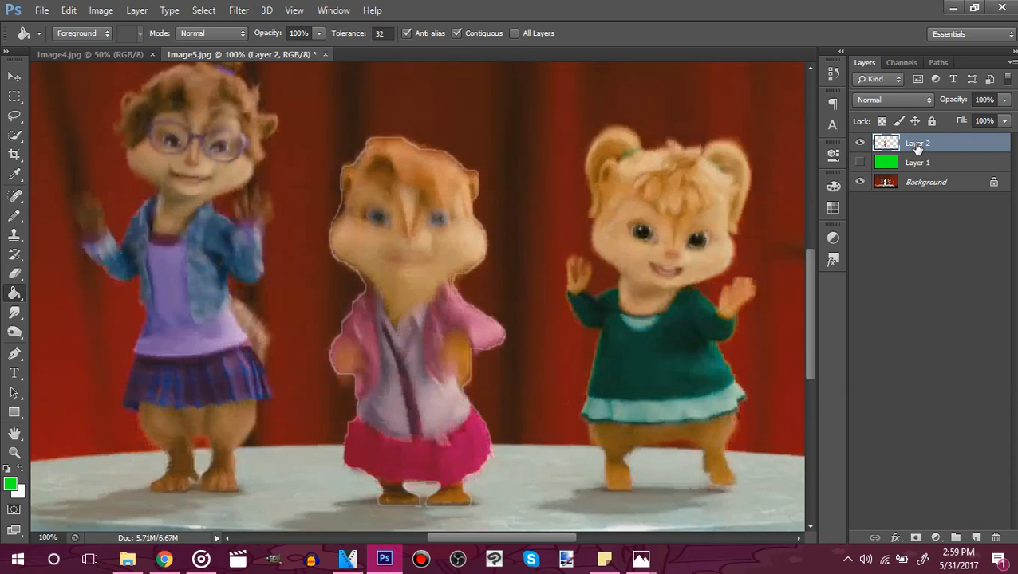
mouse_move(918, 147)
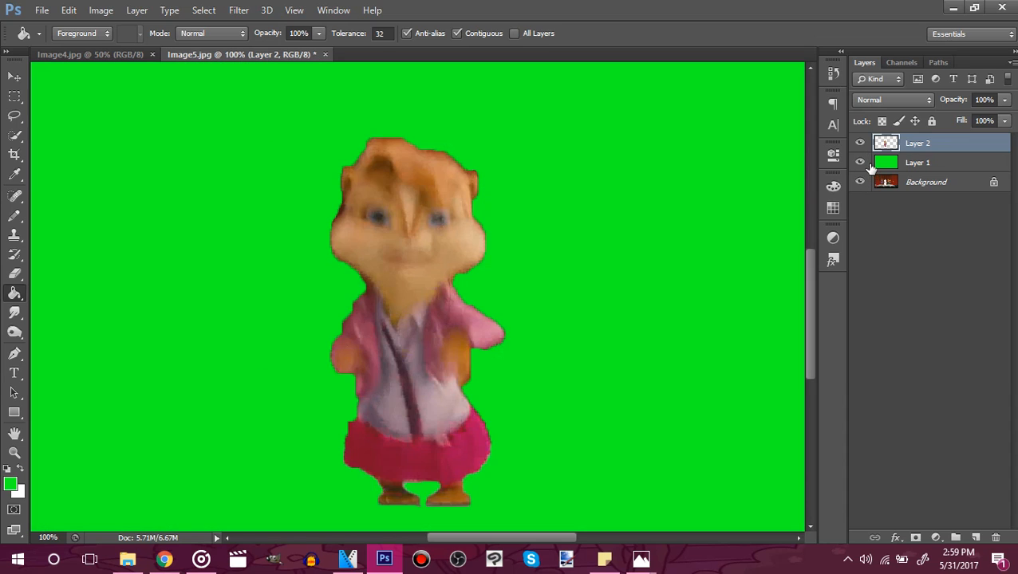
Step: Save the chipmunk-on-green frame as a PNG in Hot n Cold Mask, accepting default compression
left_click(42, 9)
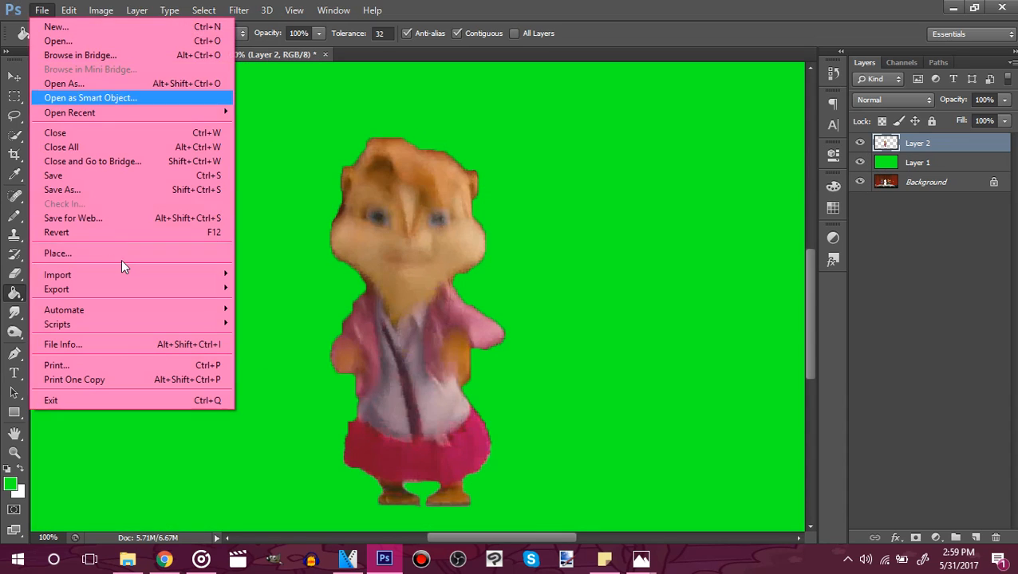
left_click(62, 188)
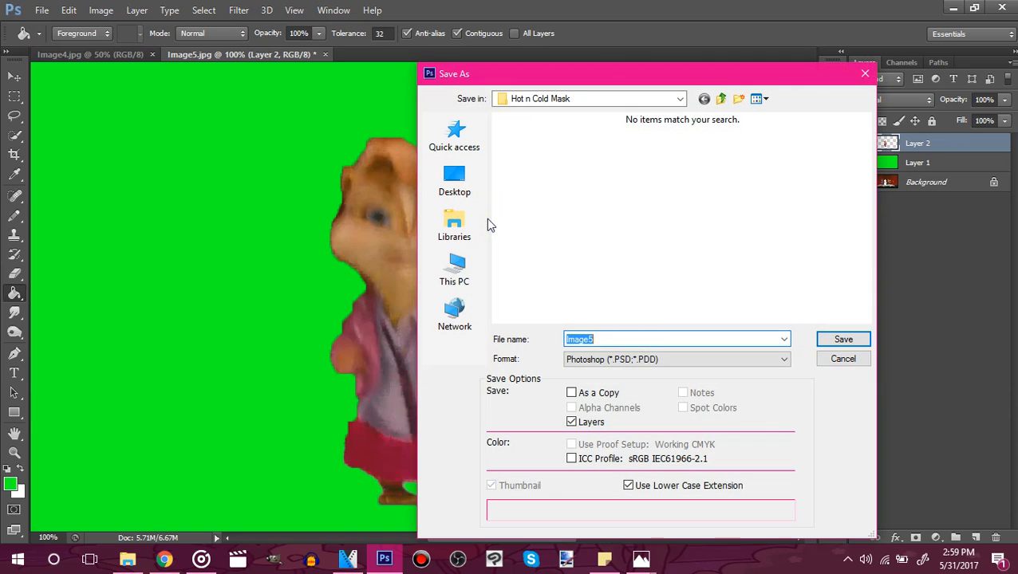
left_click(676, 359)
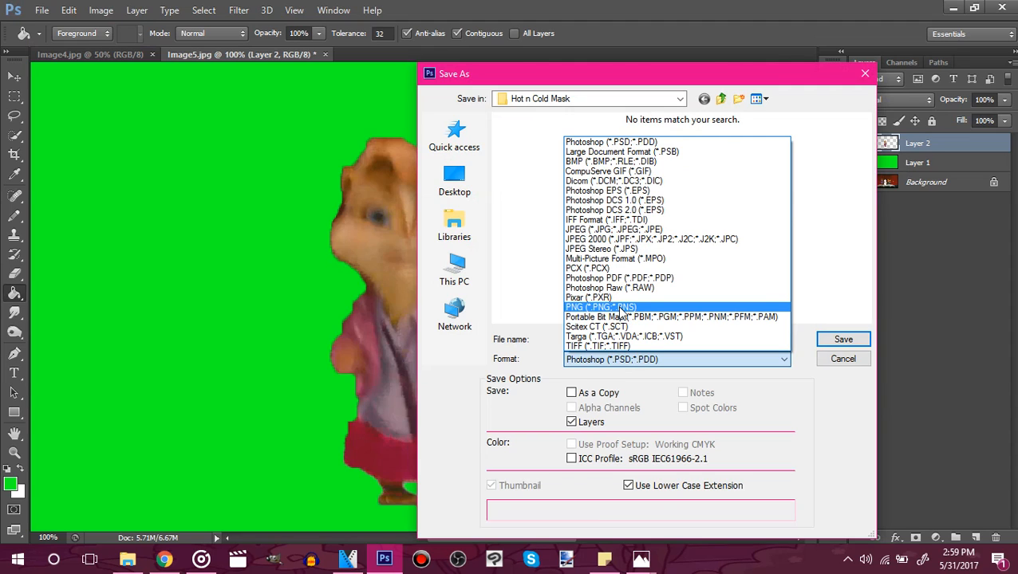
left_click(600, 307)
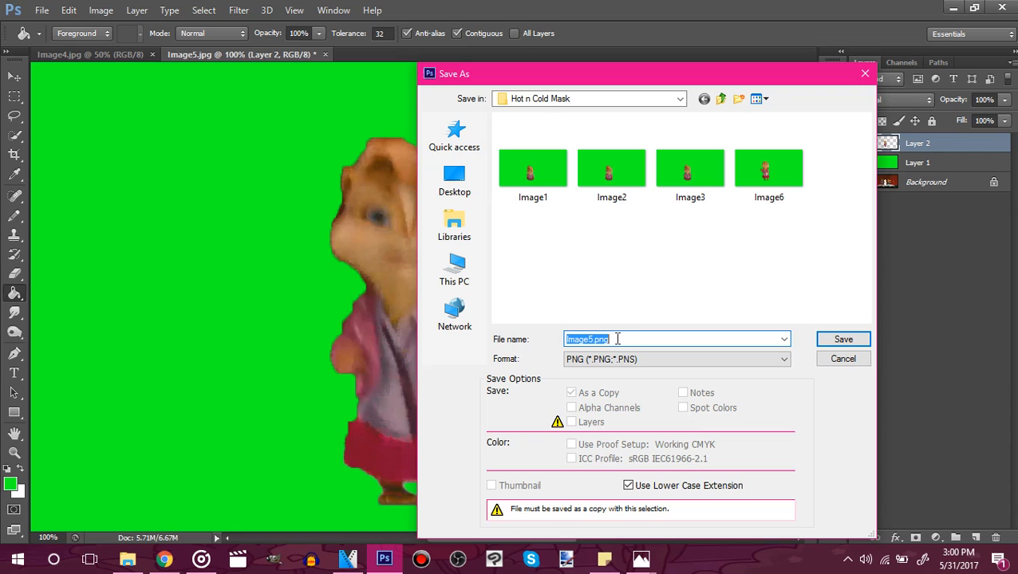
left_click(843, 338)
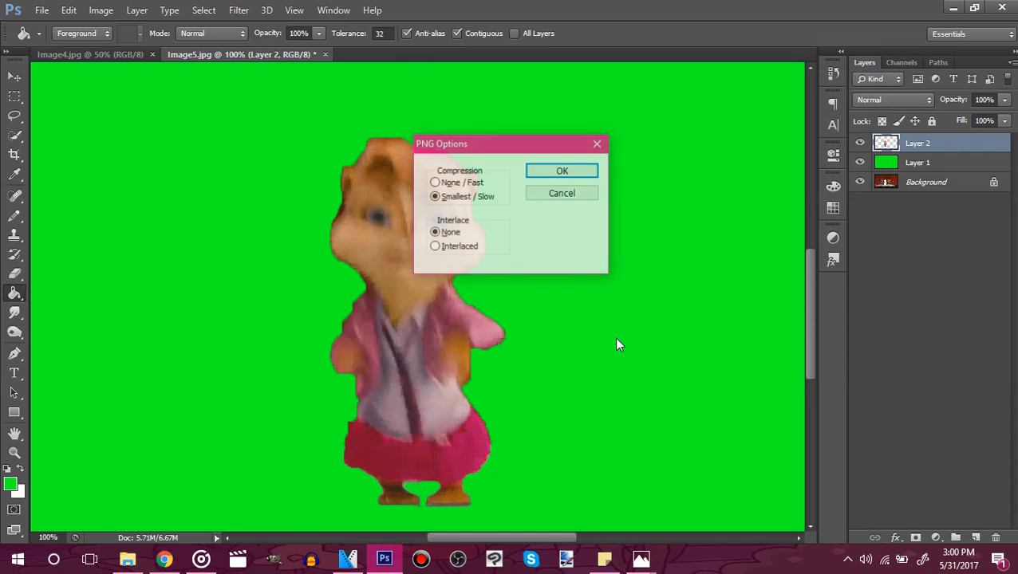
left_click(562, 171)
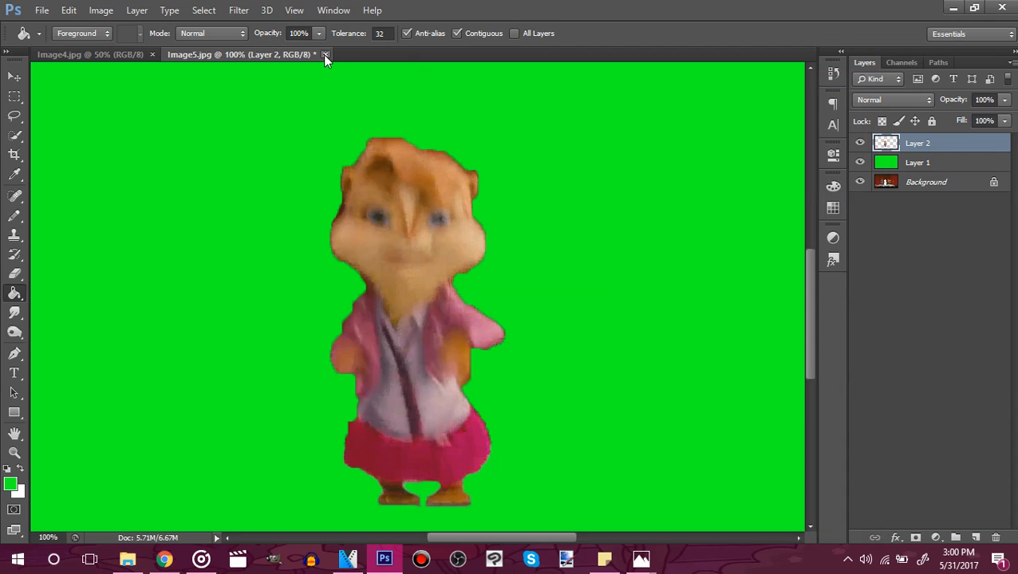
Step: Close Image5, zoom into Image4 and refine the Quick Selection around the middle chipmunk
left_click(326, 54)
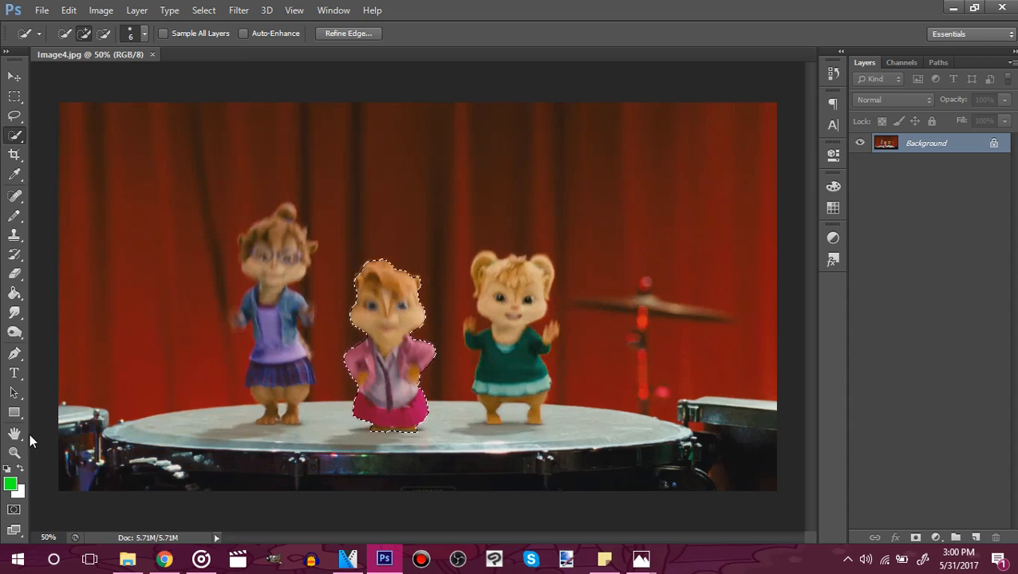
left_click(15, 453)
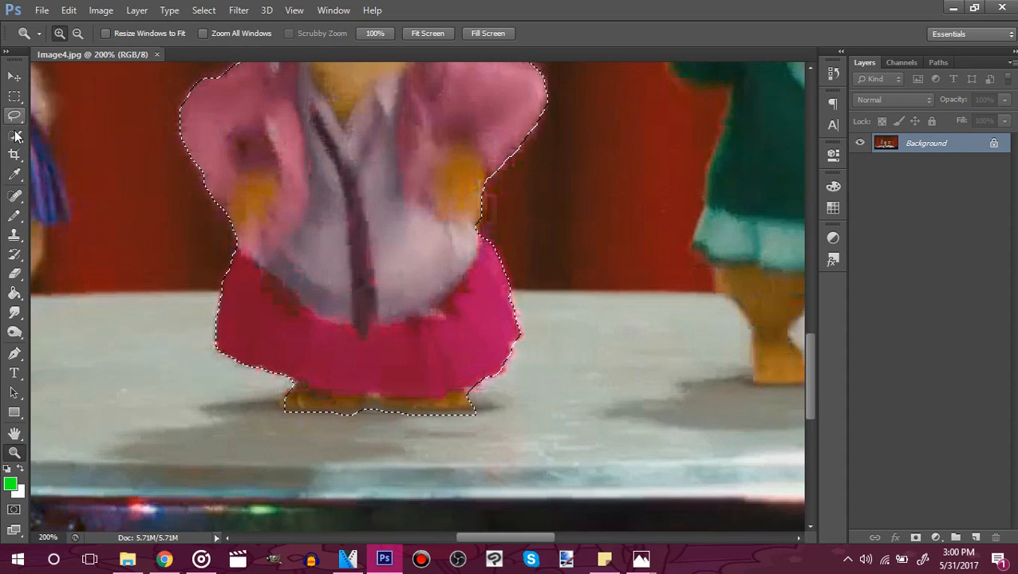
left_click(14, 136)
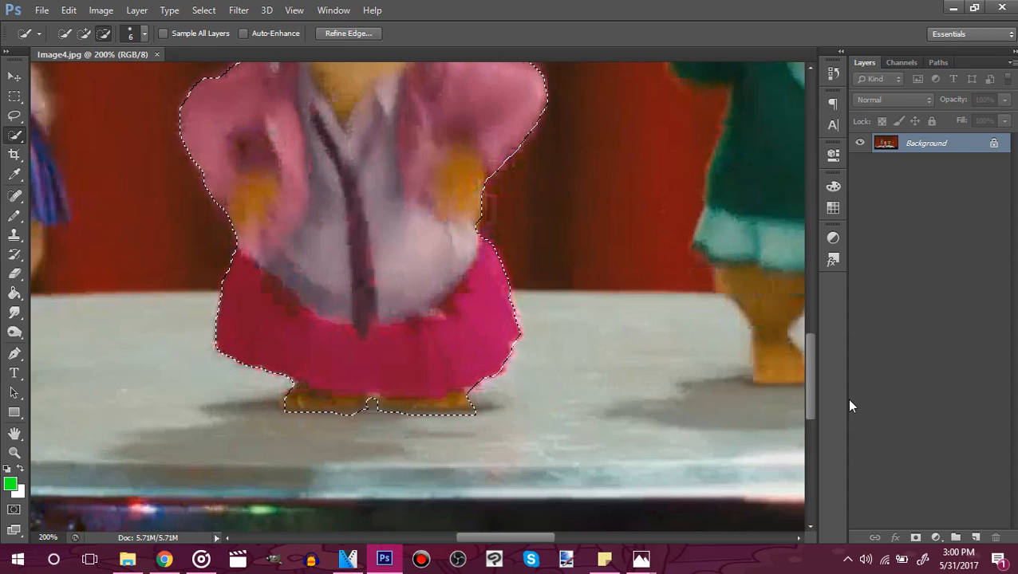
scroll("up", 3)
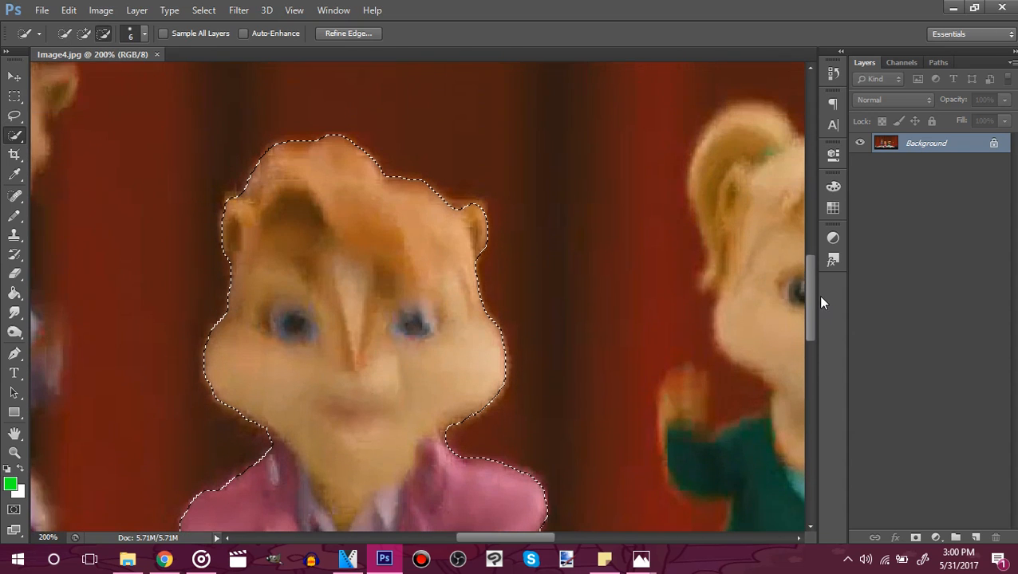
scroll("down", 3)
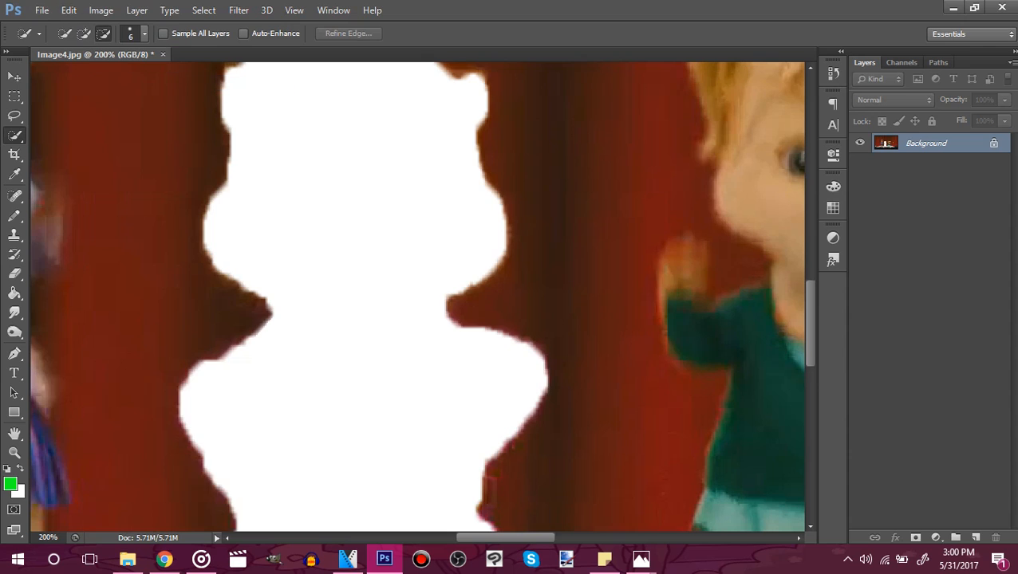
Step: Add a green-filled layer to Image4 and paste the chipmunk back in place above it
left_click(958, 536)
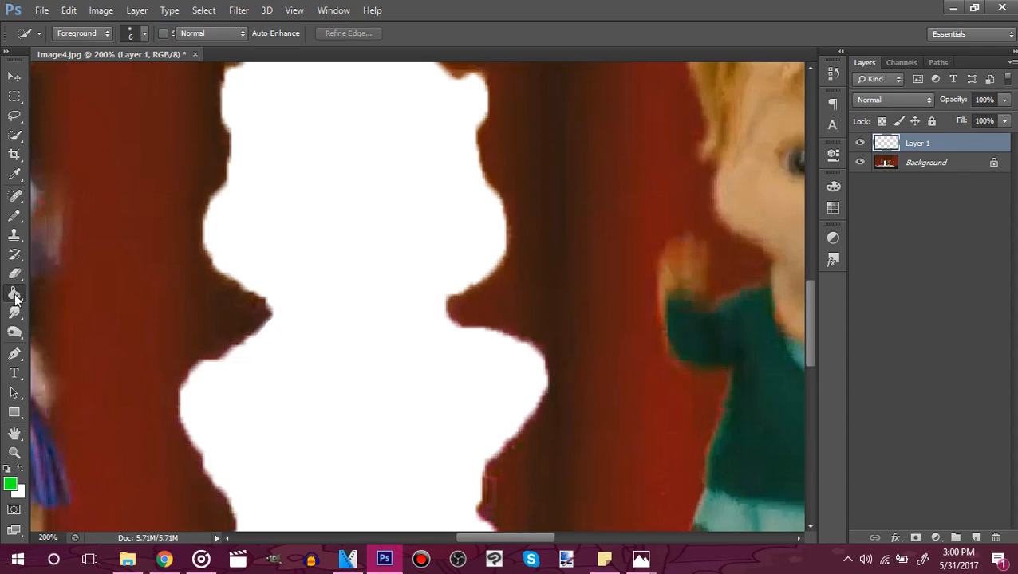
left_click(68, 10)
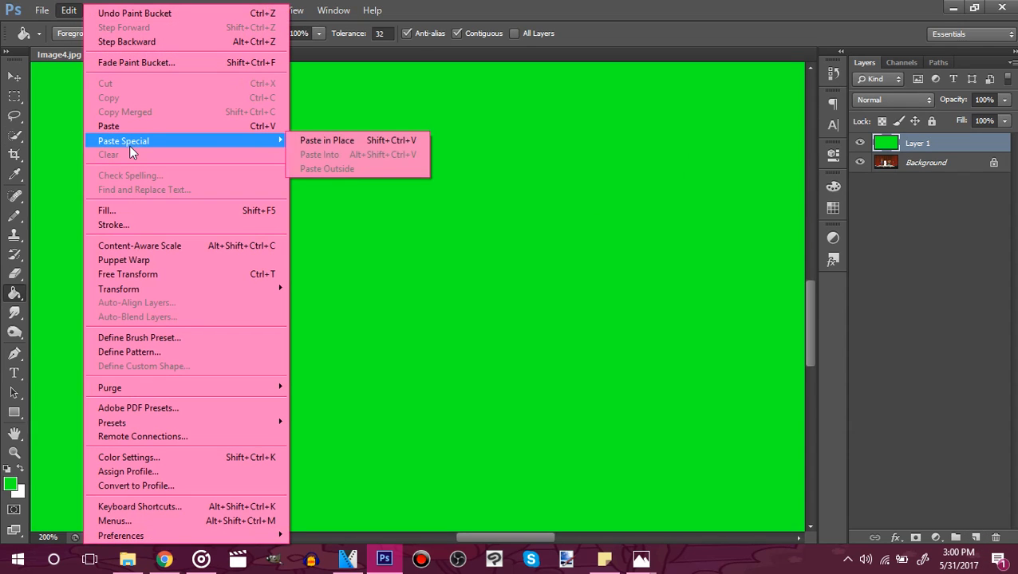
left_click(325, 141)
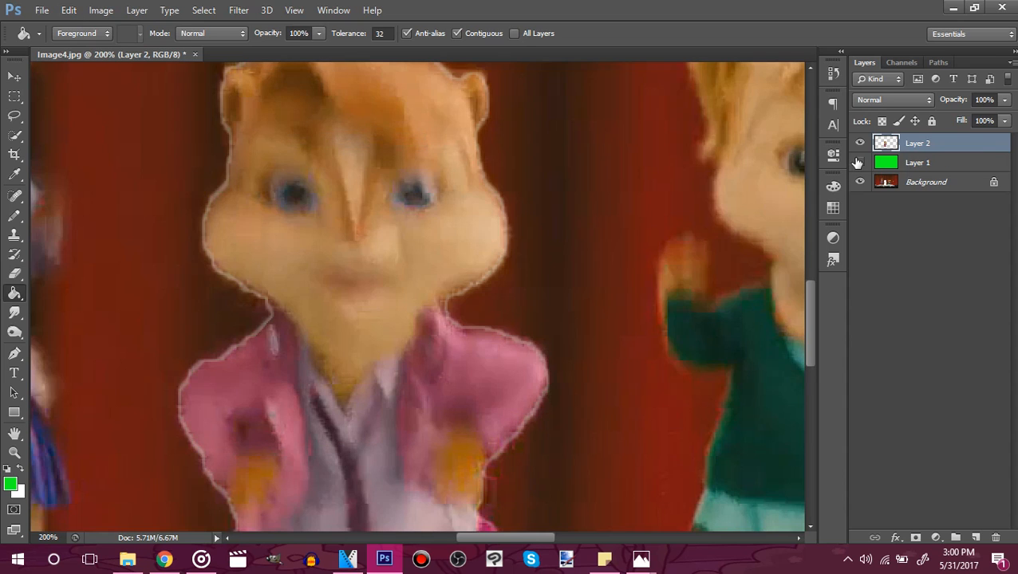
Step: Save the frame as Image4.png in the Hot n Cold Mask folder
left_click(41, 9)
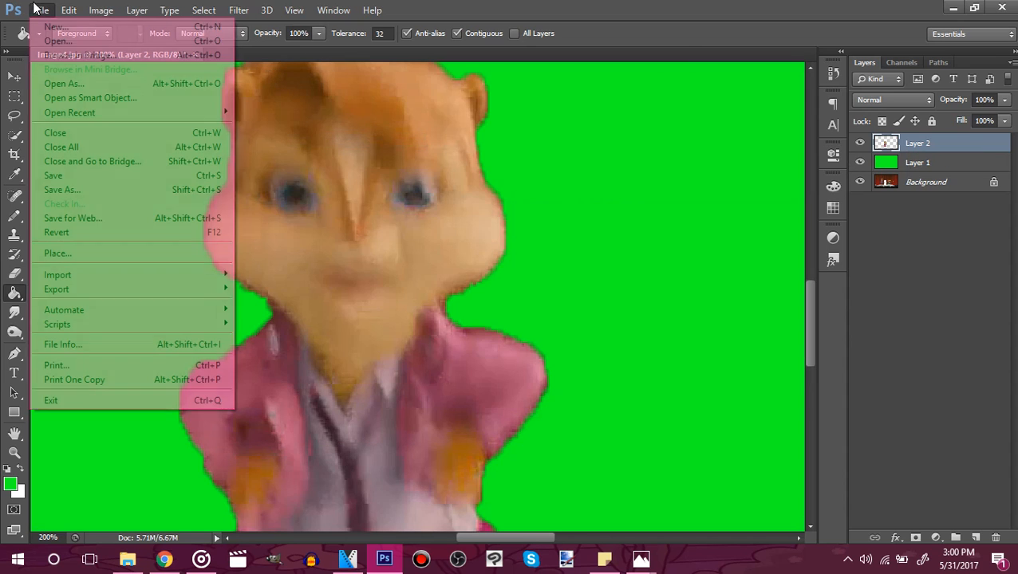
left_click(62, 189)
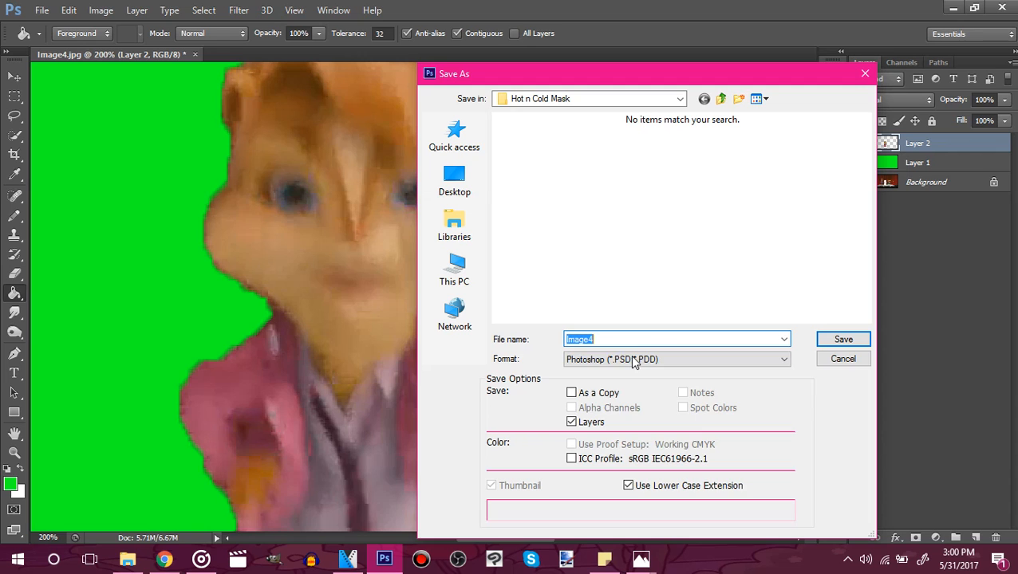
left_click(677, 359)
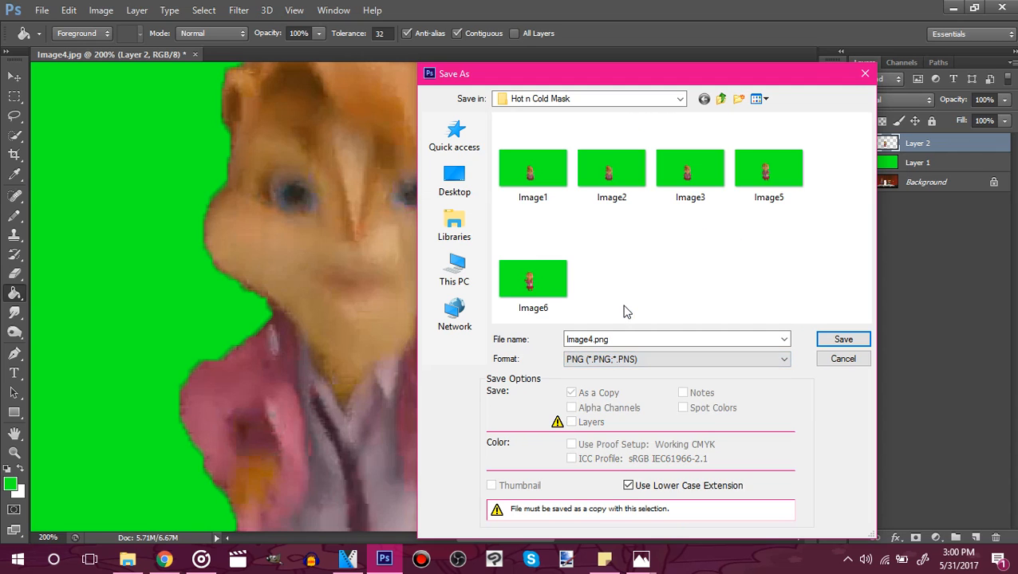
left_click(843, 338)
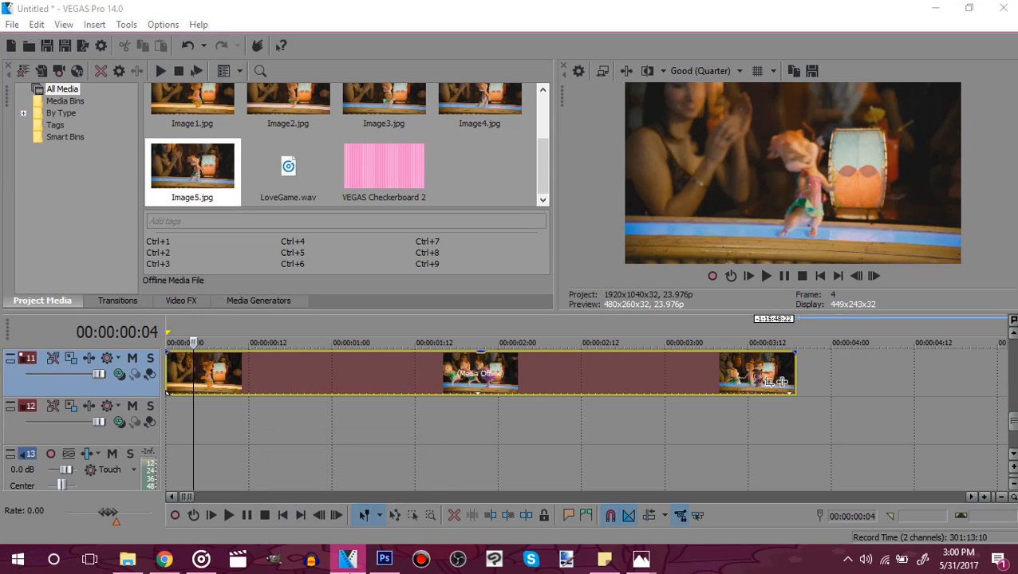
Step: Bring up the context menu on the VEGAS timeline area
right_click(347, 559)
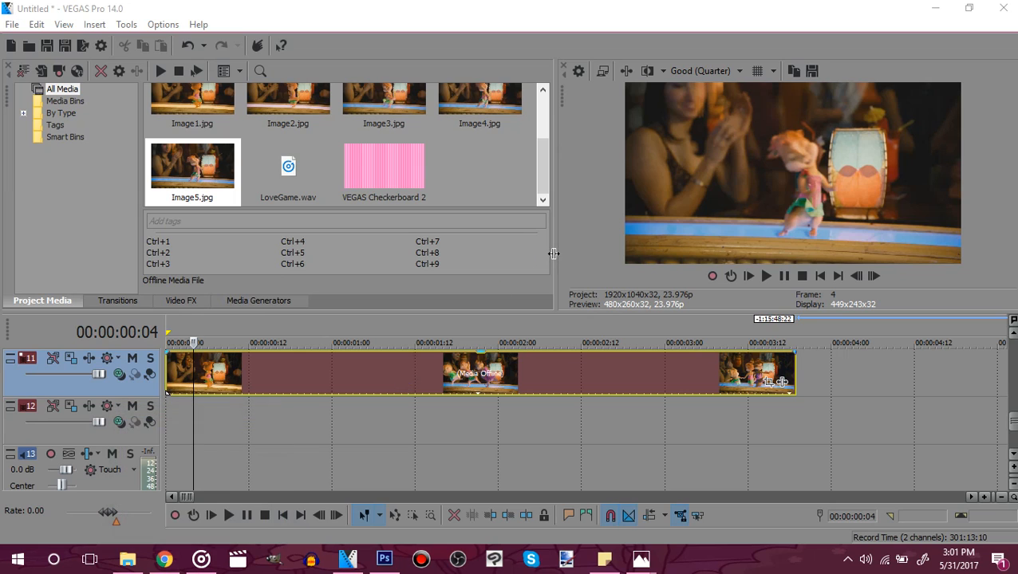
mouse_move(545, 284)
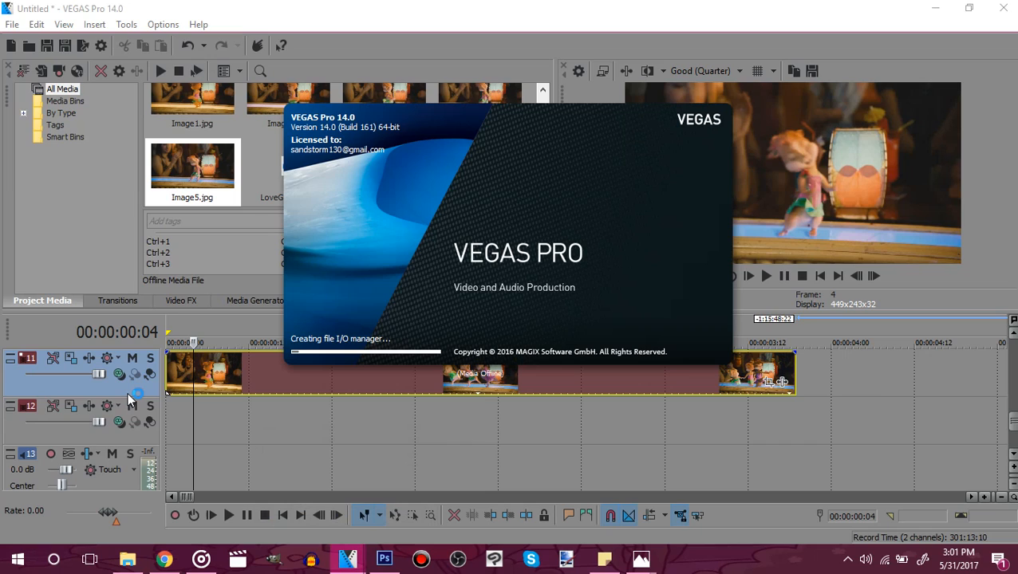
mouse_move(131, 397)
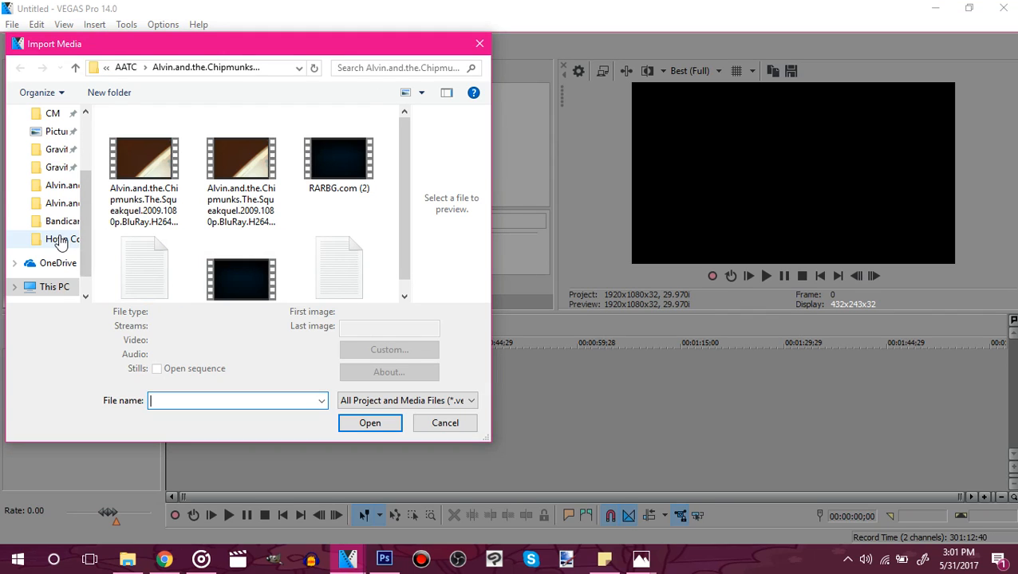
mouse_move(61, 150)
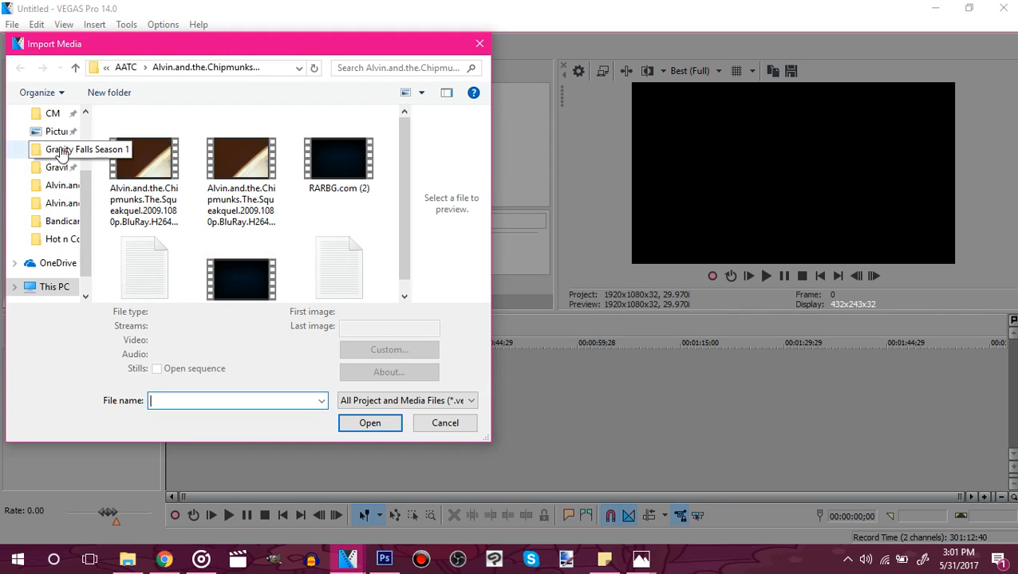
mouse_move(57, 239)
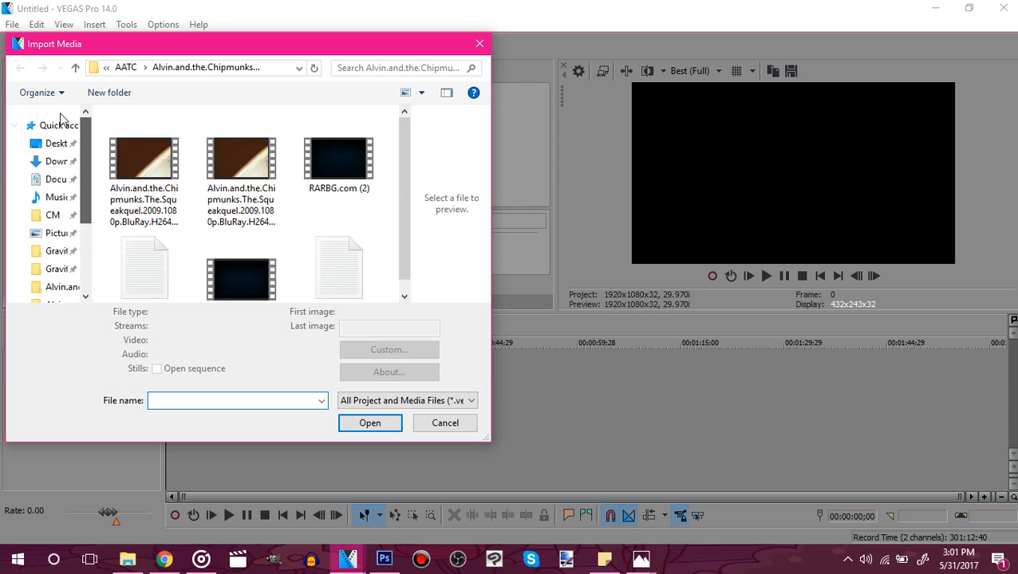
Step: Browse Import Media to Hot n Cold Mask and filter the folder to image files
scroll("down", 3)
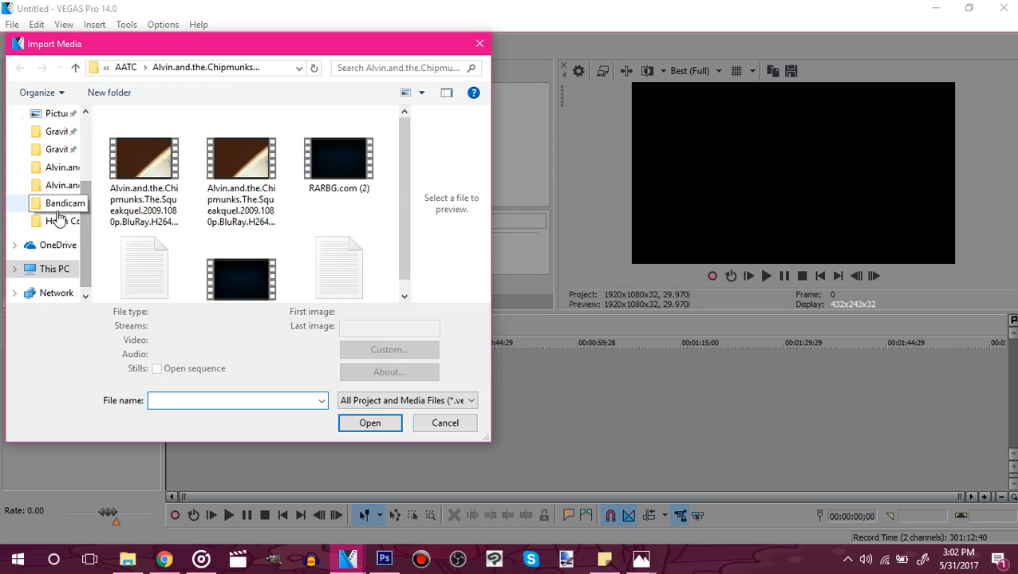
left_click(62, 220)
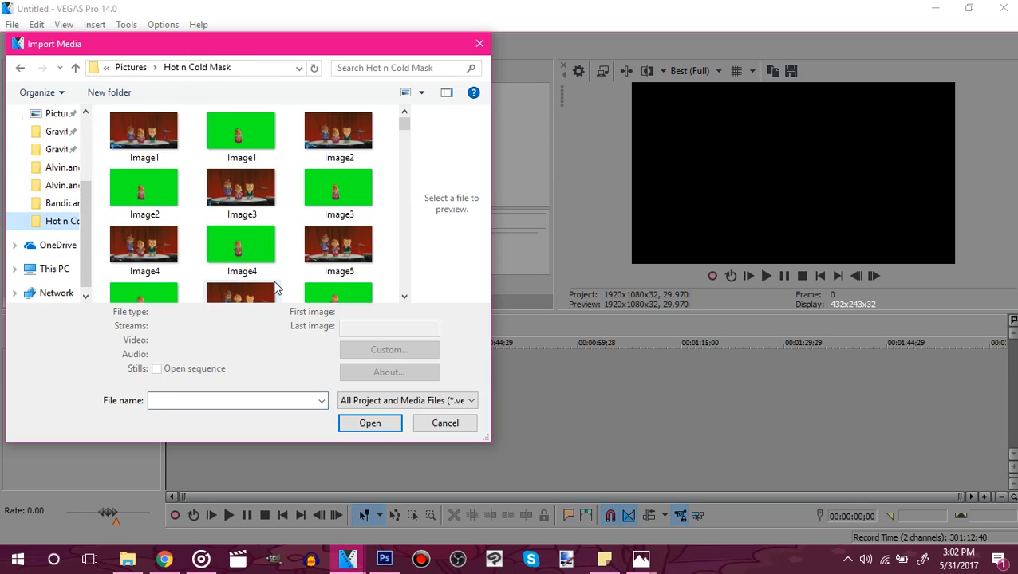
left_click(243, 130)
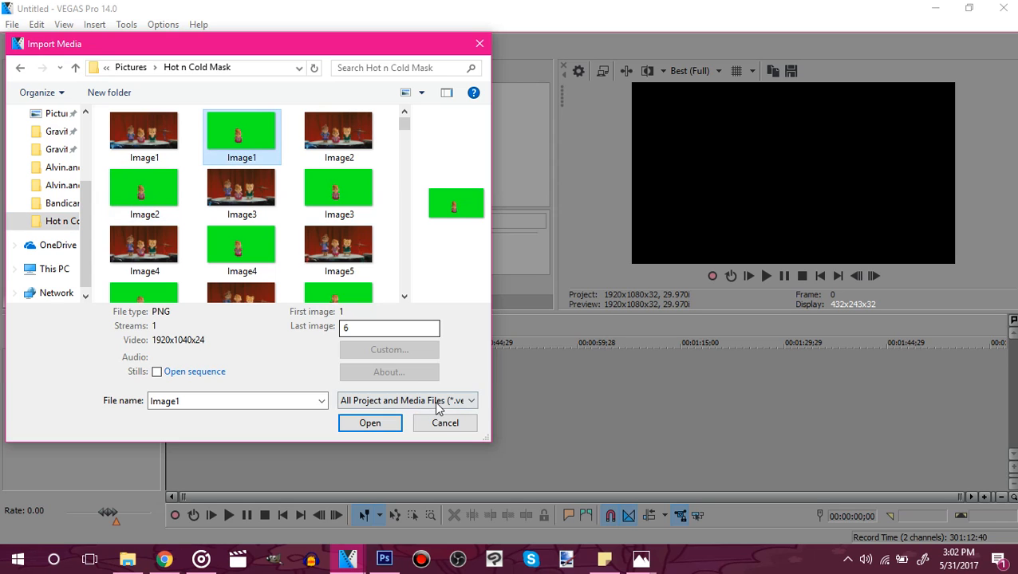
left_click(471, 400)
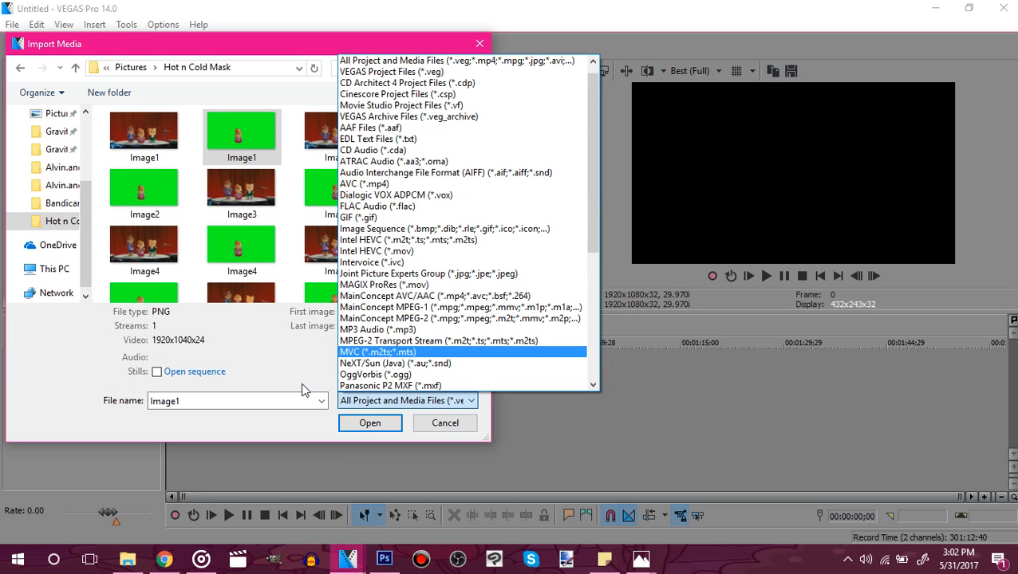
left_click(428, 274)
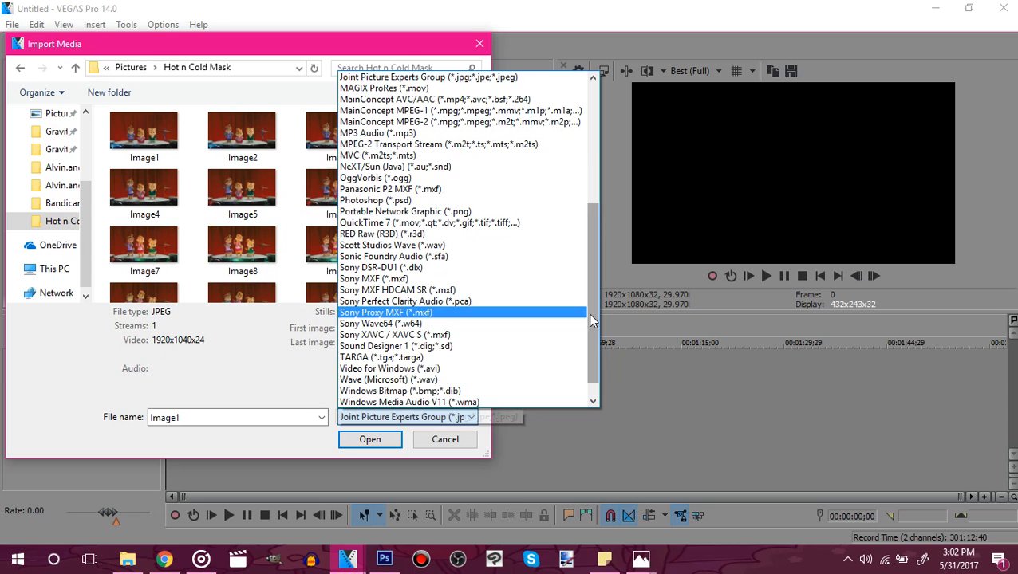
Step: Ctrl-select the green chipmunk PNG frames Image1–Image6 for import
scroll("down", 3)
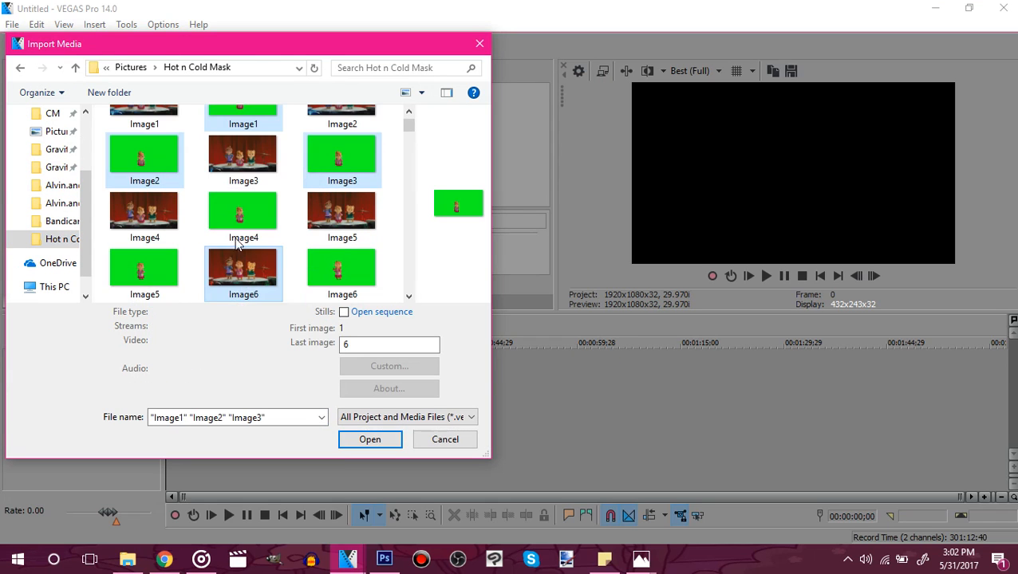
left_click(341, 268)
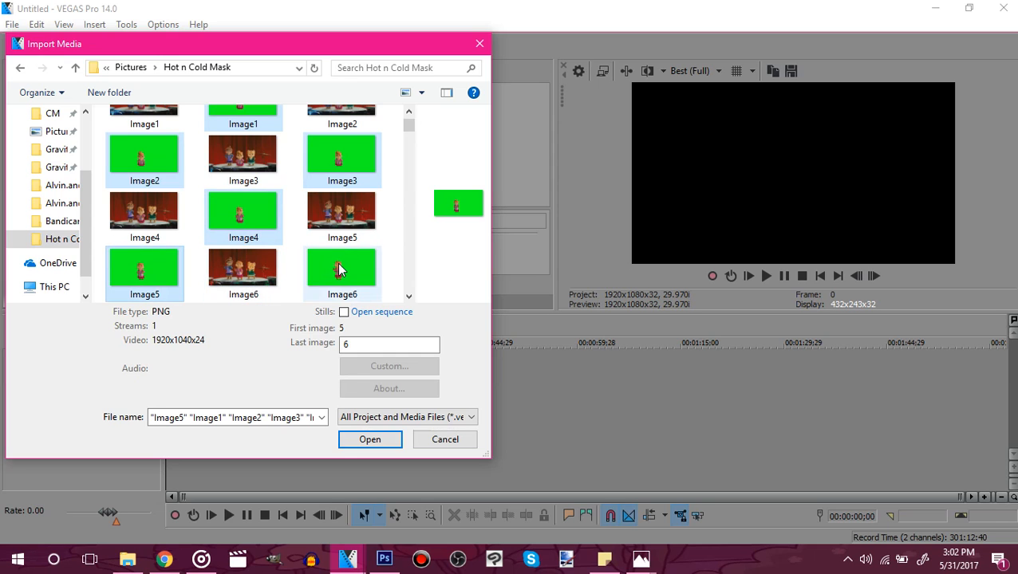
left_click(370, 441)
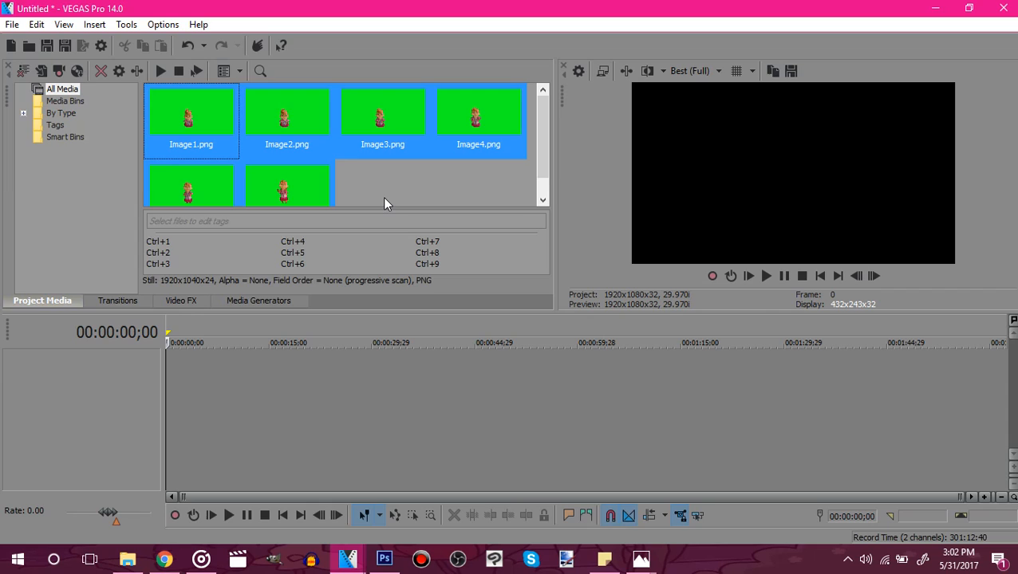
Step: Drop the imported chipmunk PNG frames from Project Media onto a new video track
left_click(386, 203)
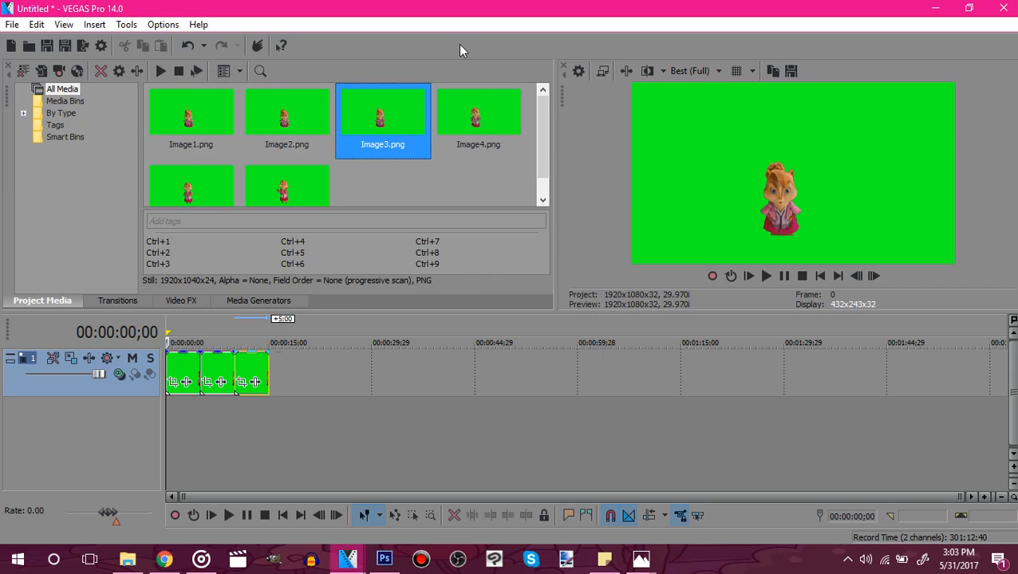
left_click(479, 111)
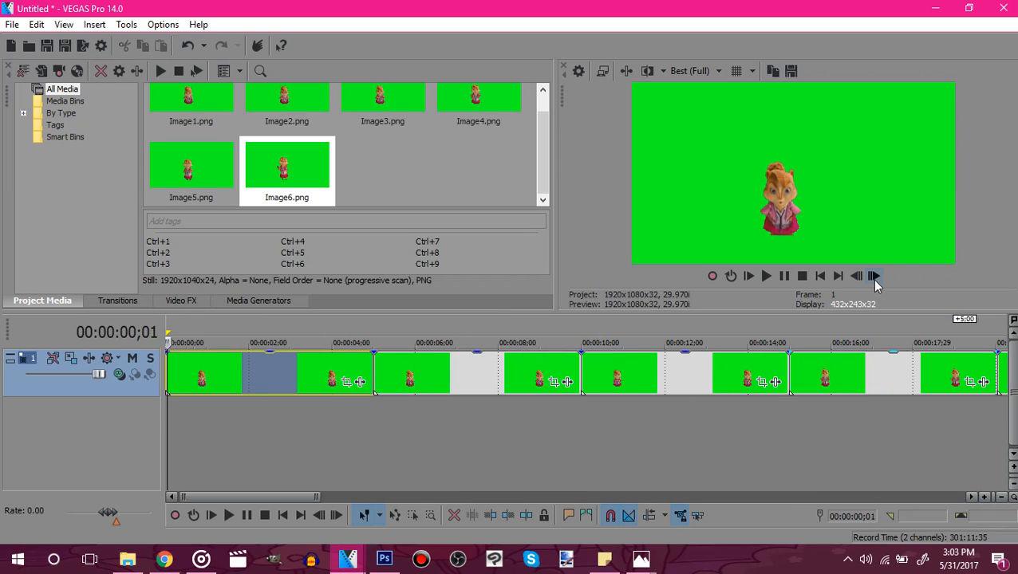
mouse_move(878, 280)
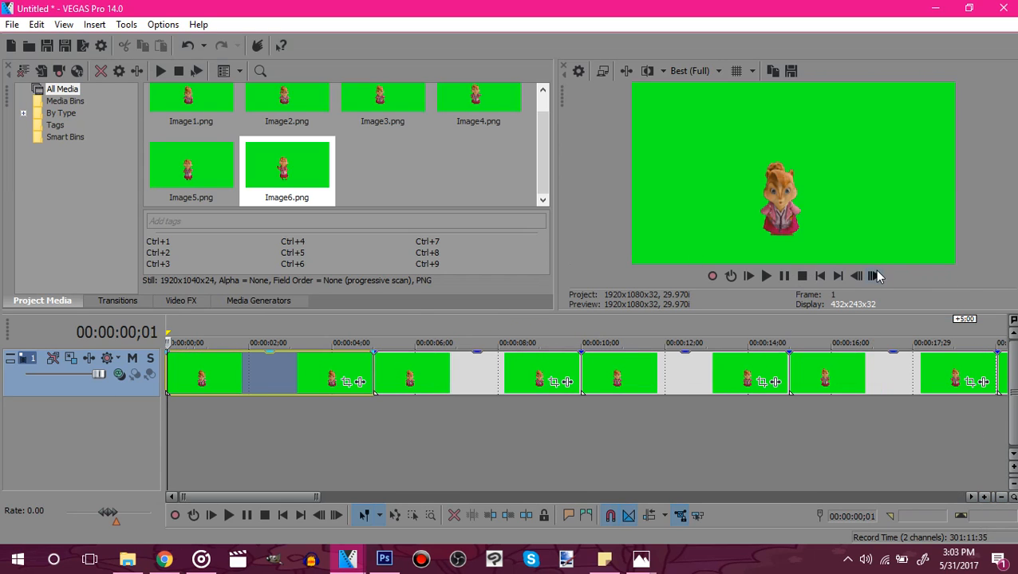
mouse_move(874, 275)
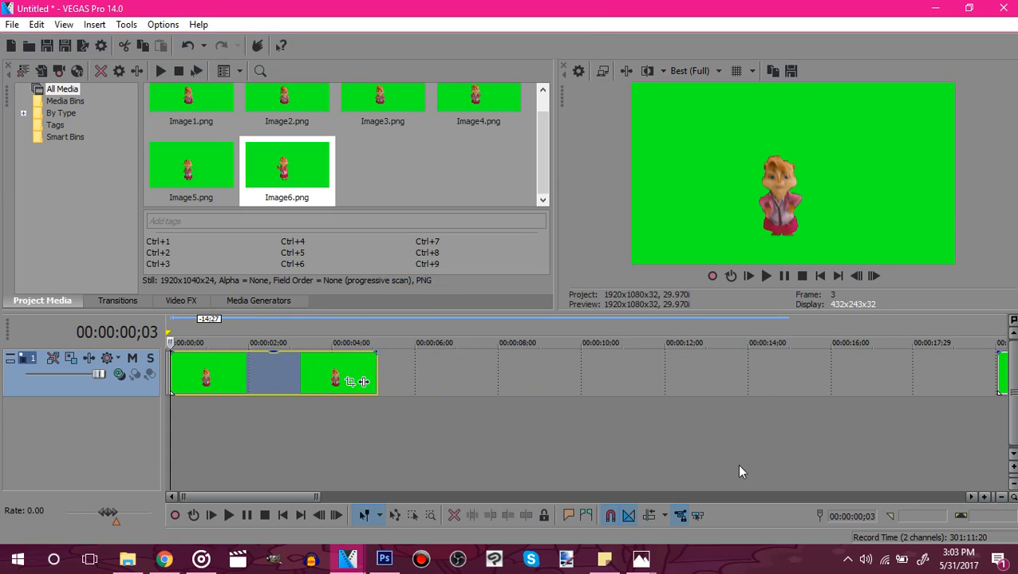
Step: Move the frame events to the timeline start and trim them into six short back-to-back clips
left_click(985, 498)
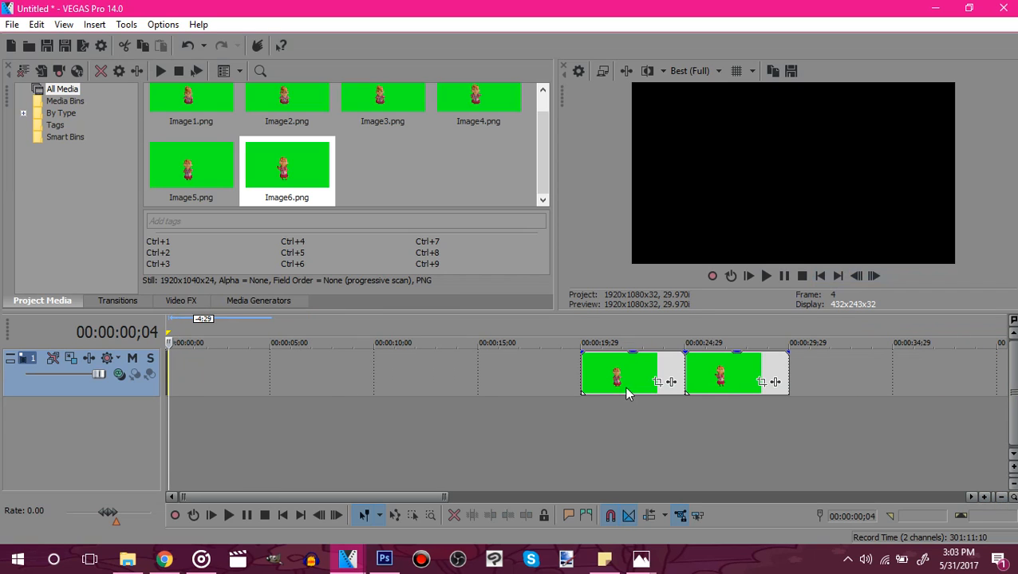
left_click_drag(619, 374, 220, 373)
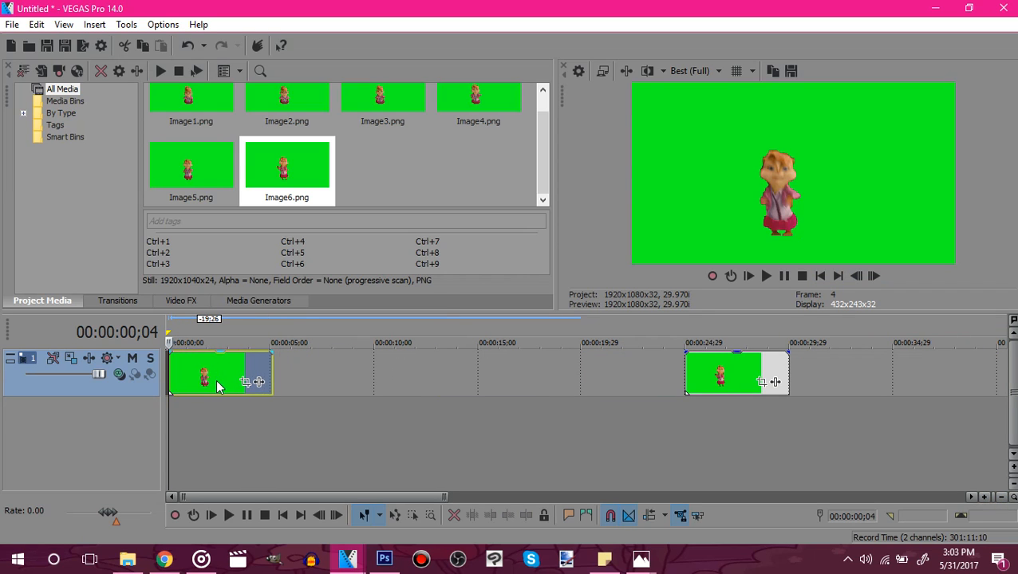
right_click(202, 375)
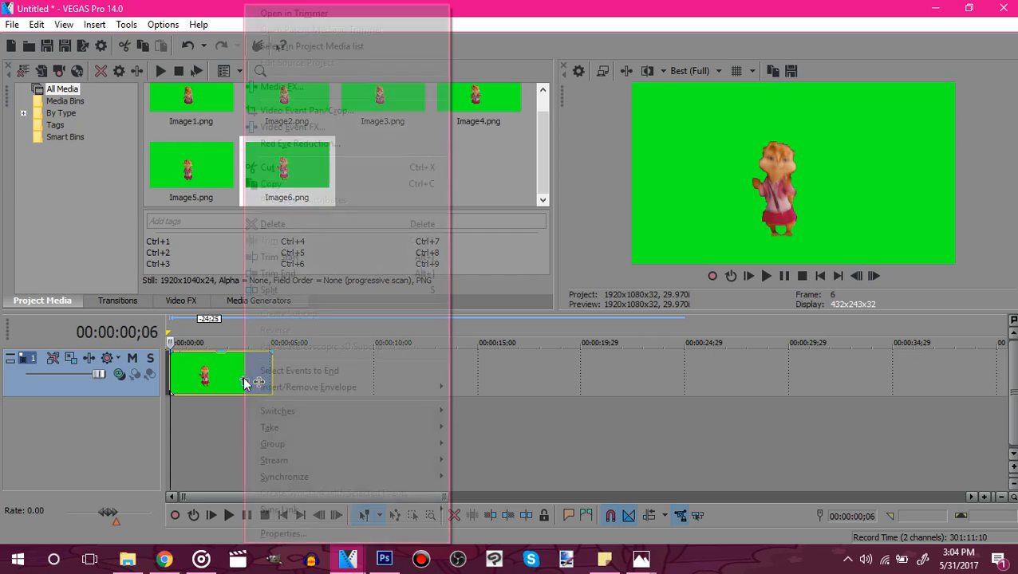
left_click(272, 223)
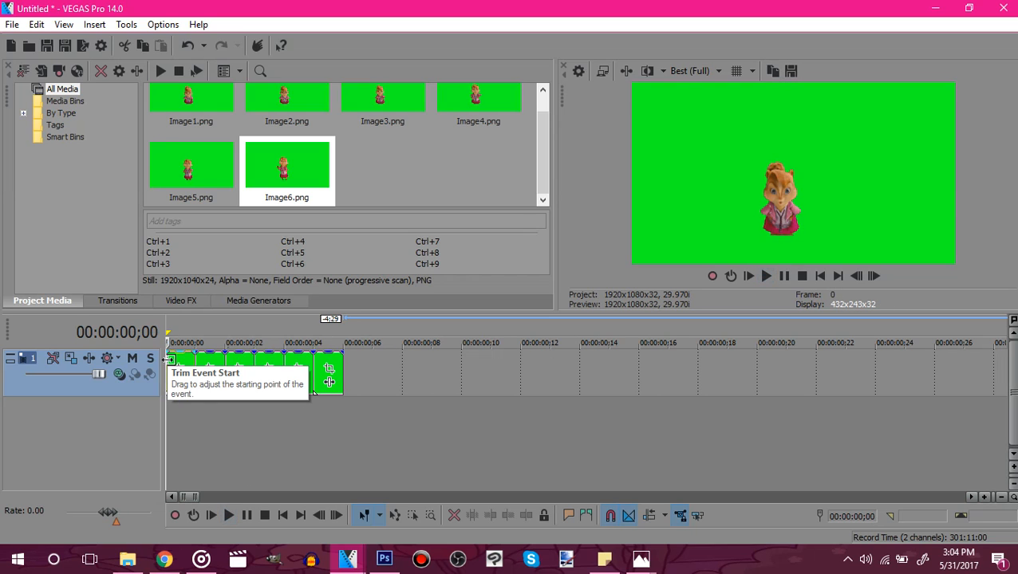
left_click(258, 300)
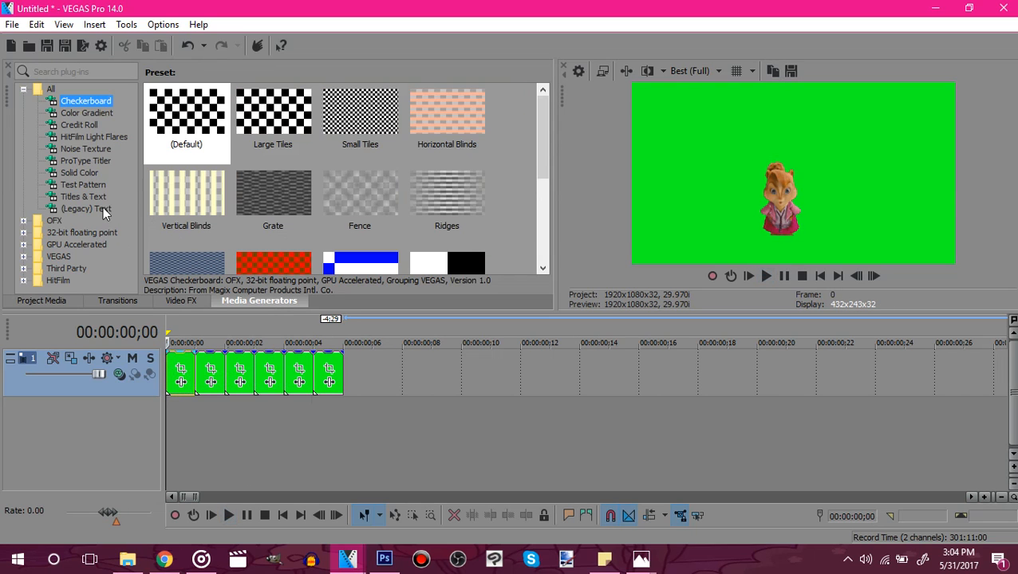
Step: Add a Solid Color generator set to green on a second track beneath the frames
left_click(80, 172)
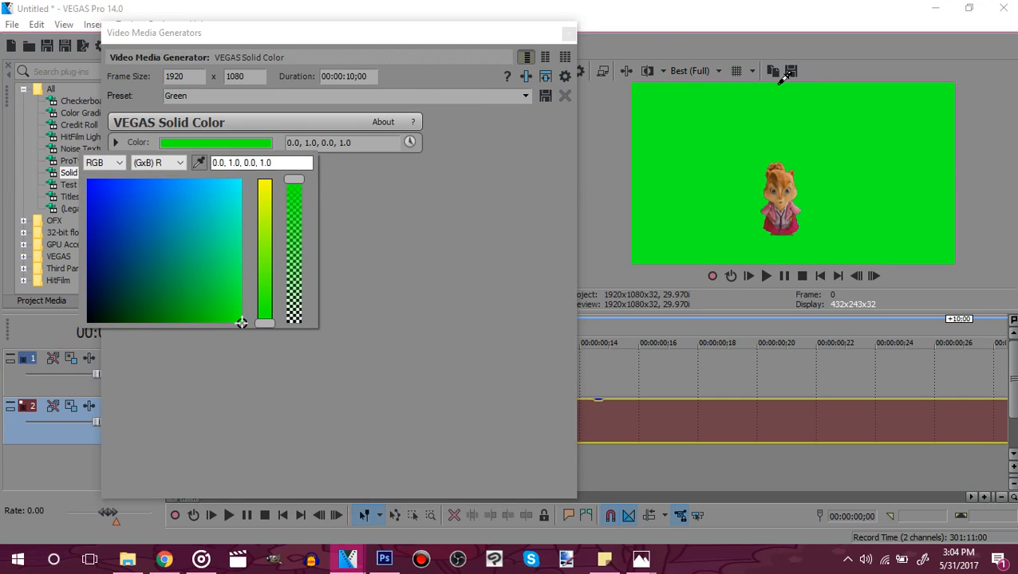
left_click(115, 142)
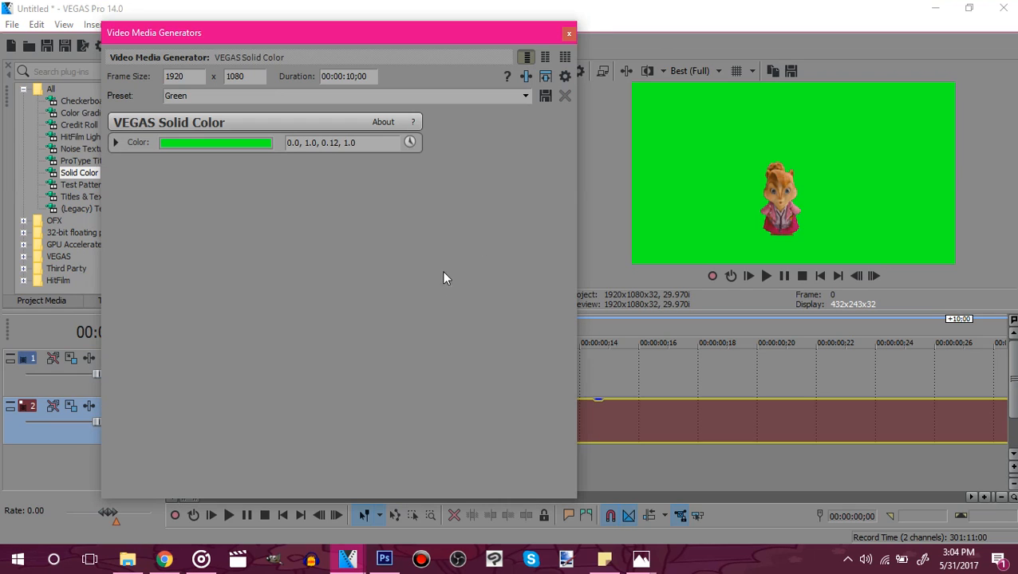
left_click(568, 33)
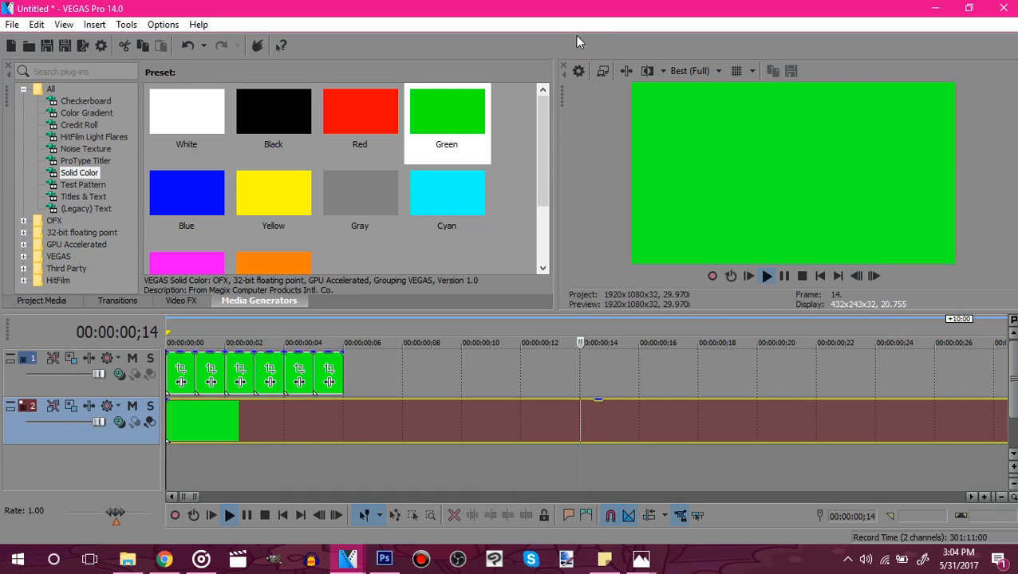